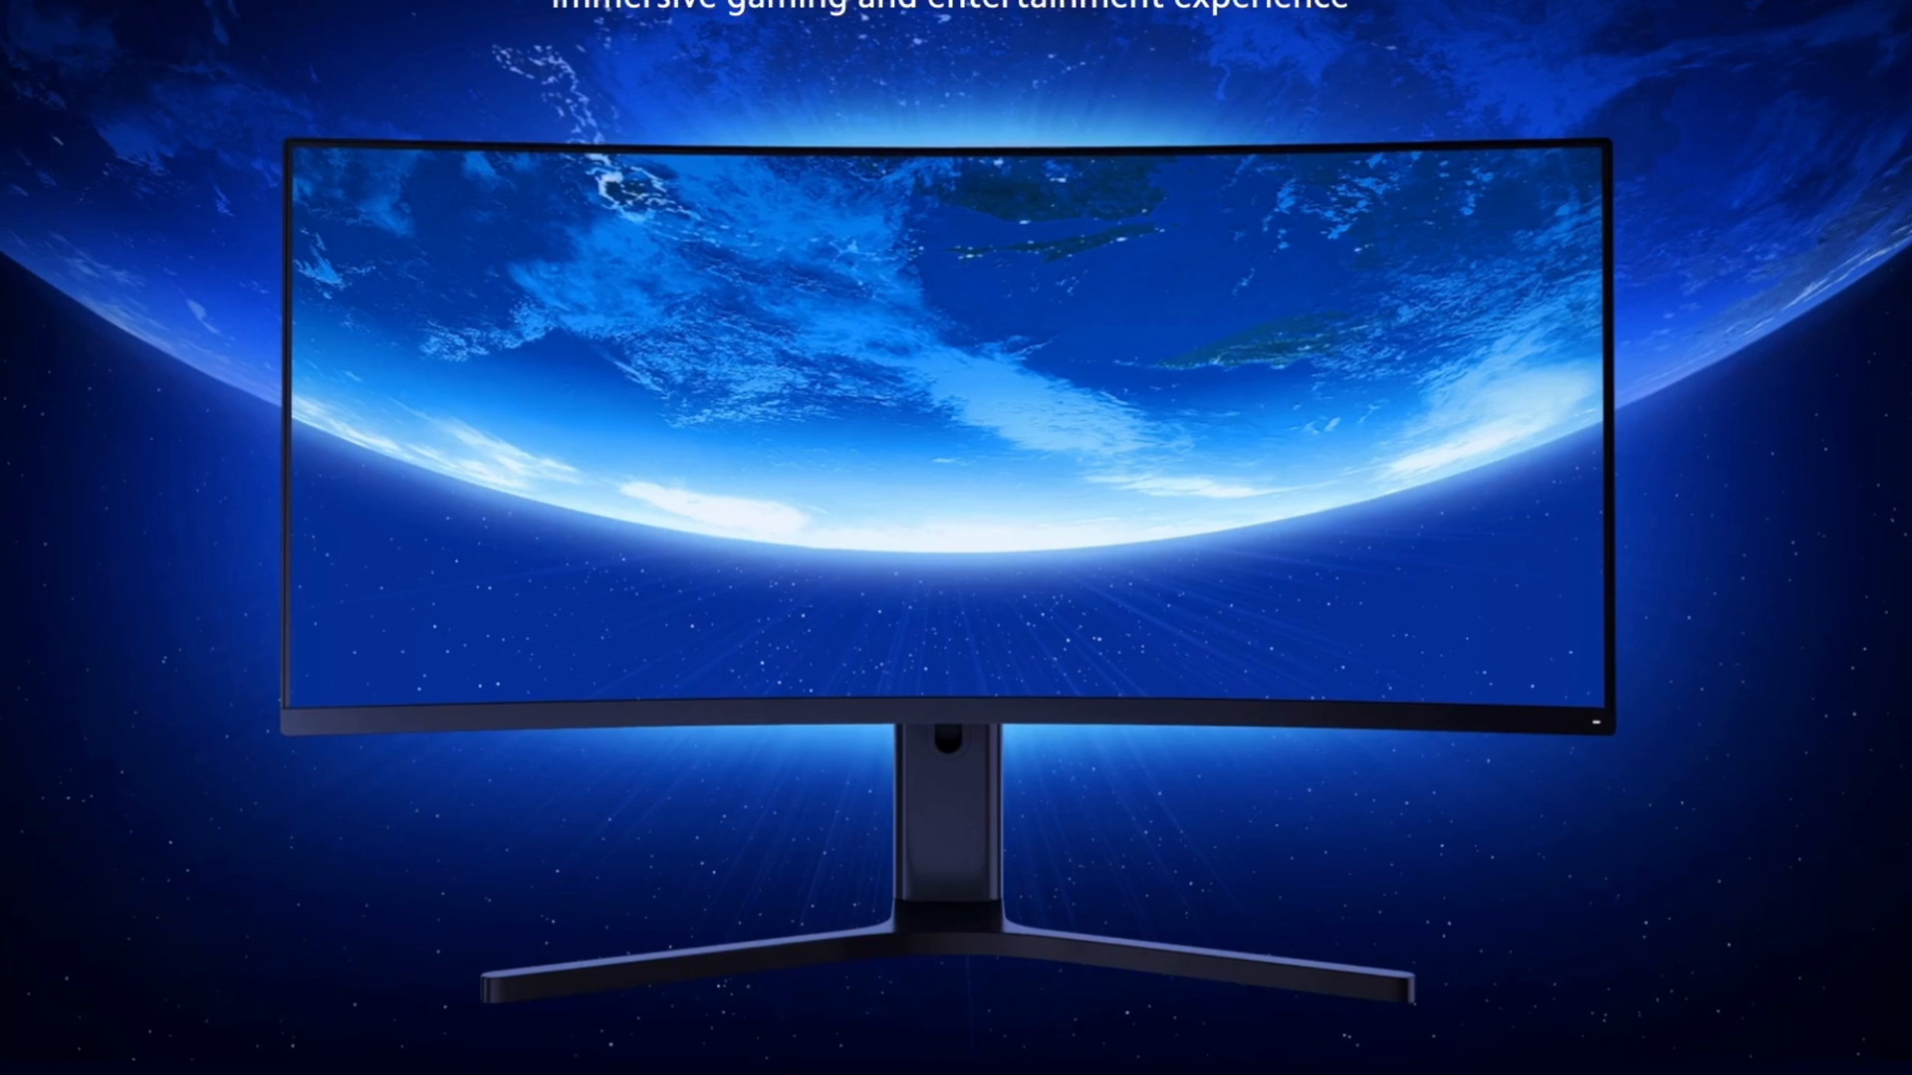
scroll(down, 3)
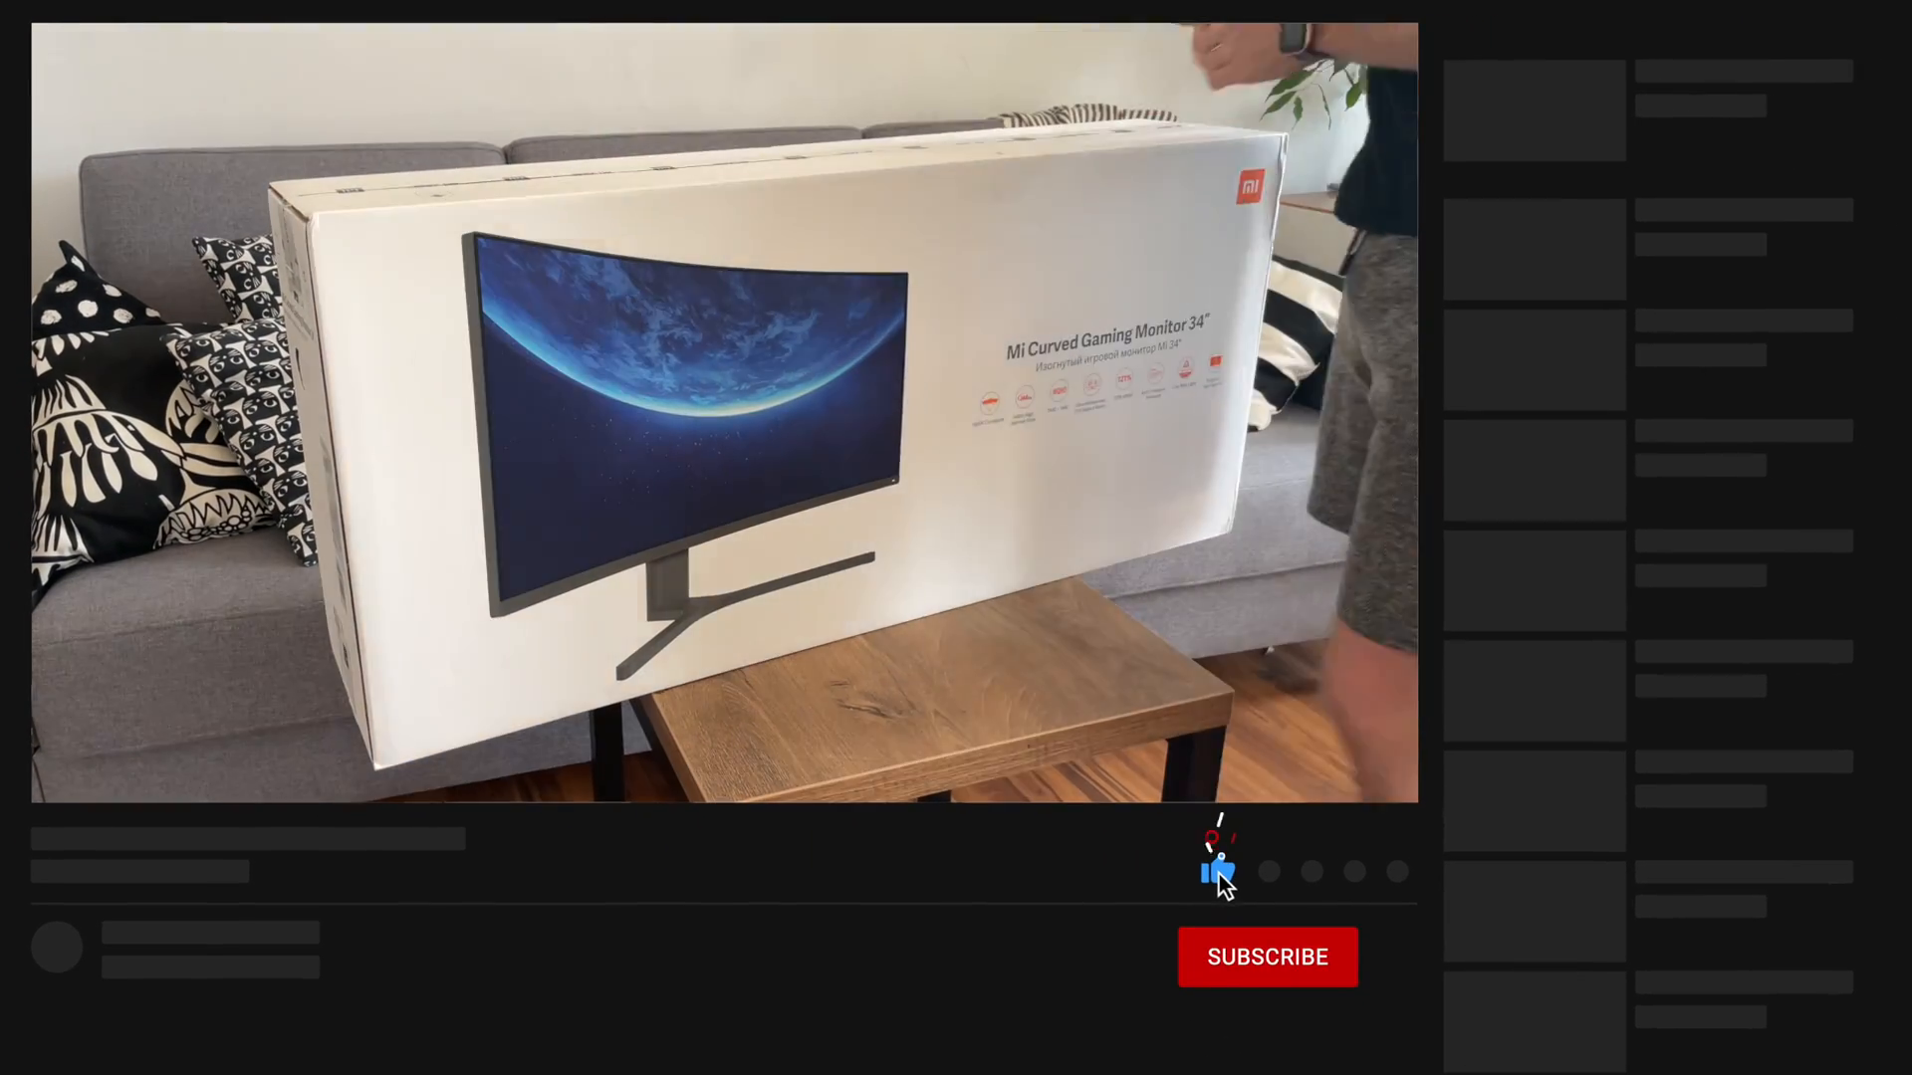
click(1265, 956)
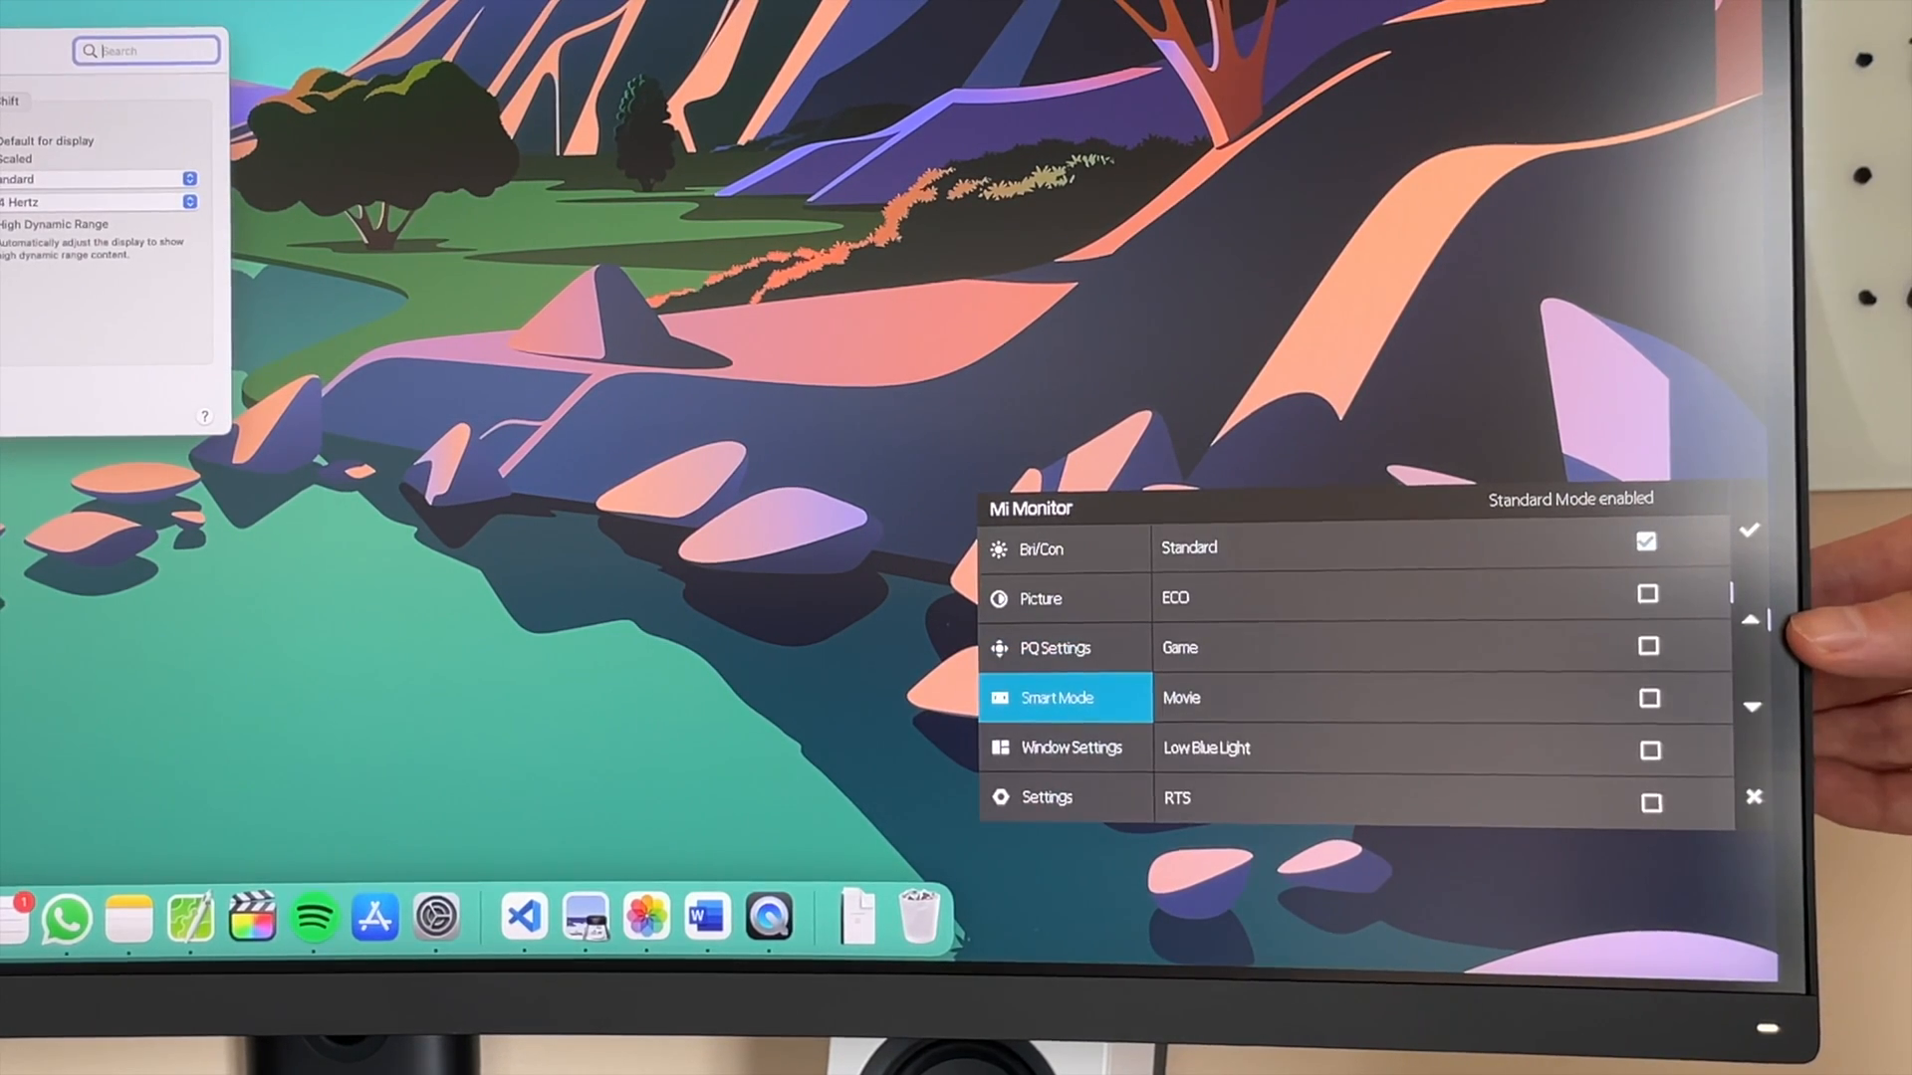
click(1063, 748)
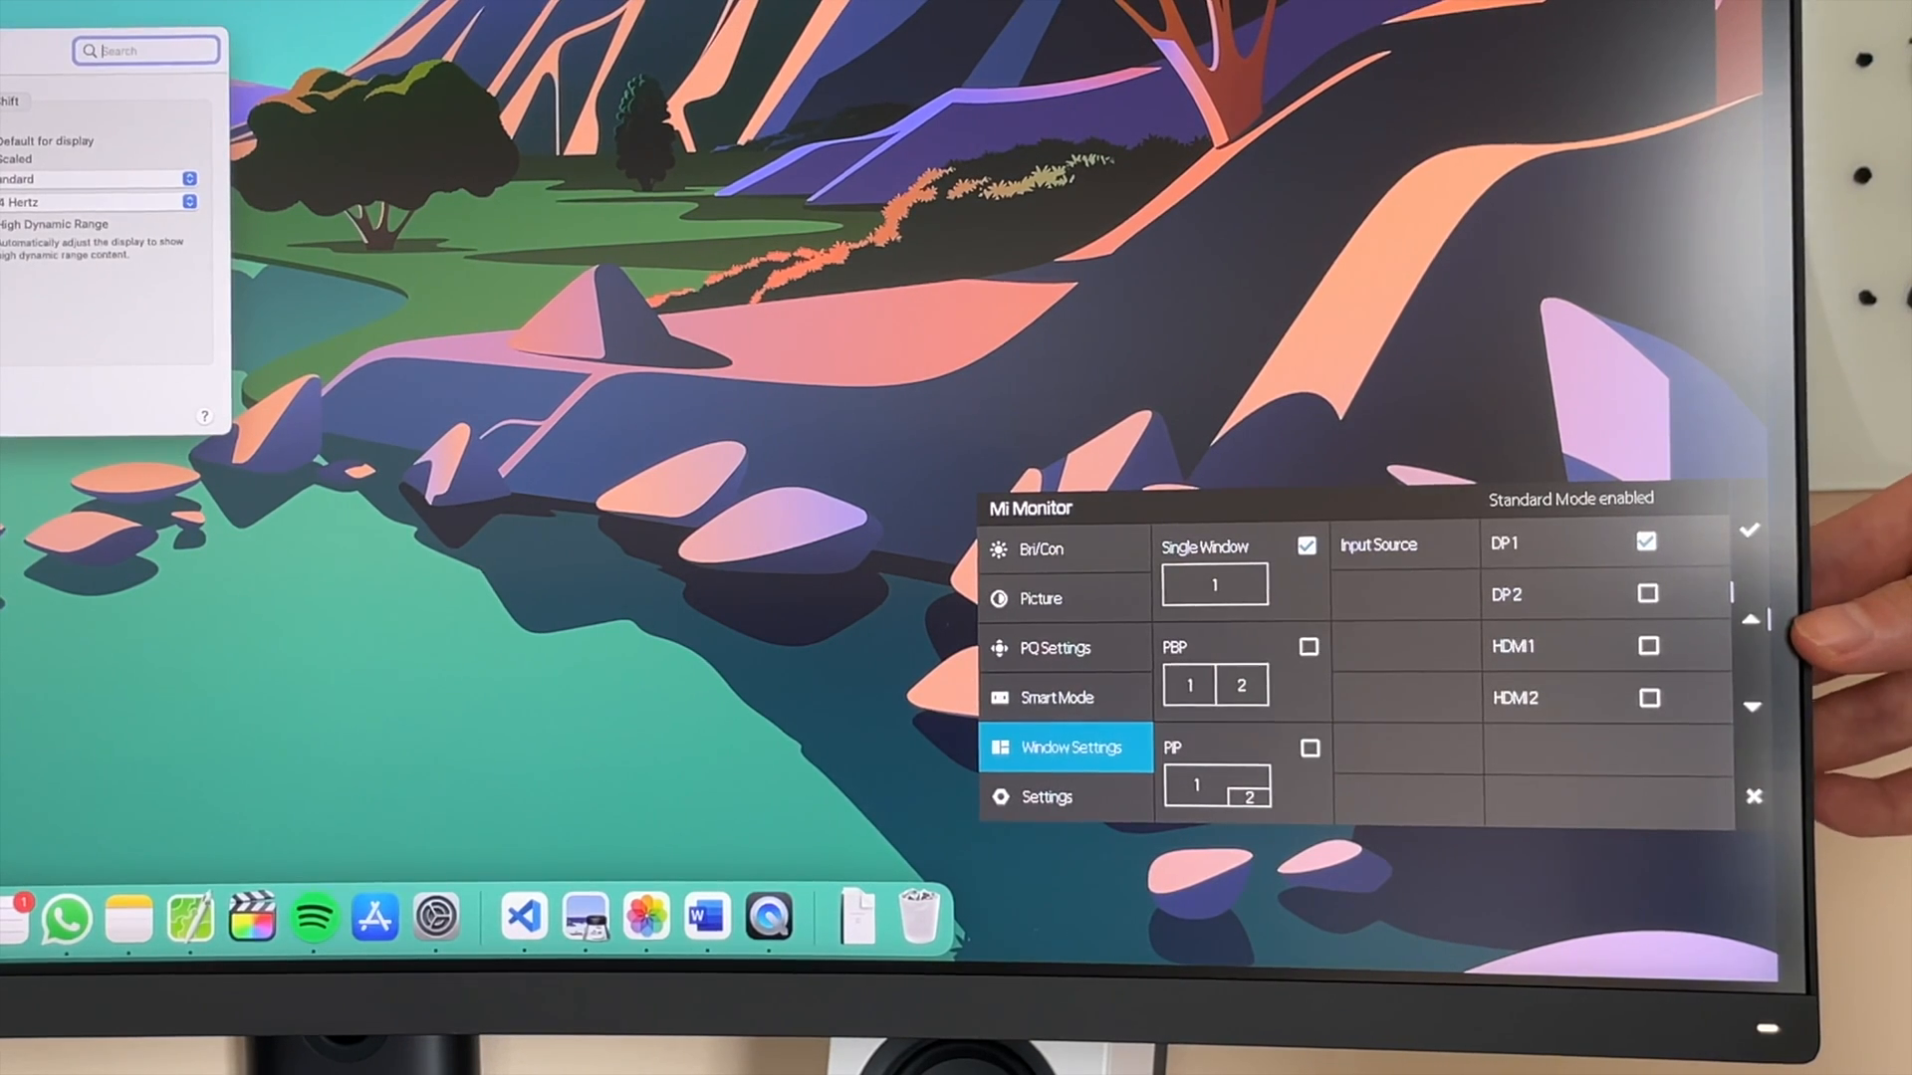
click(1058, 697)
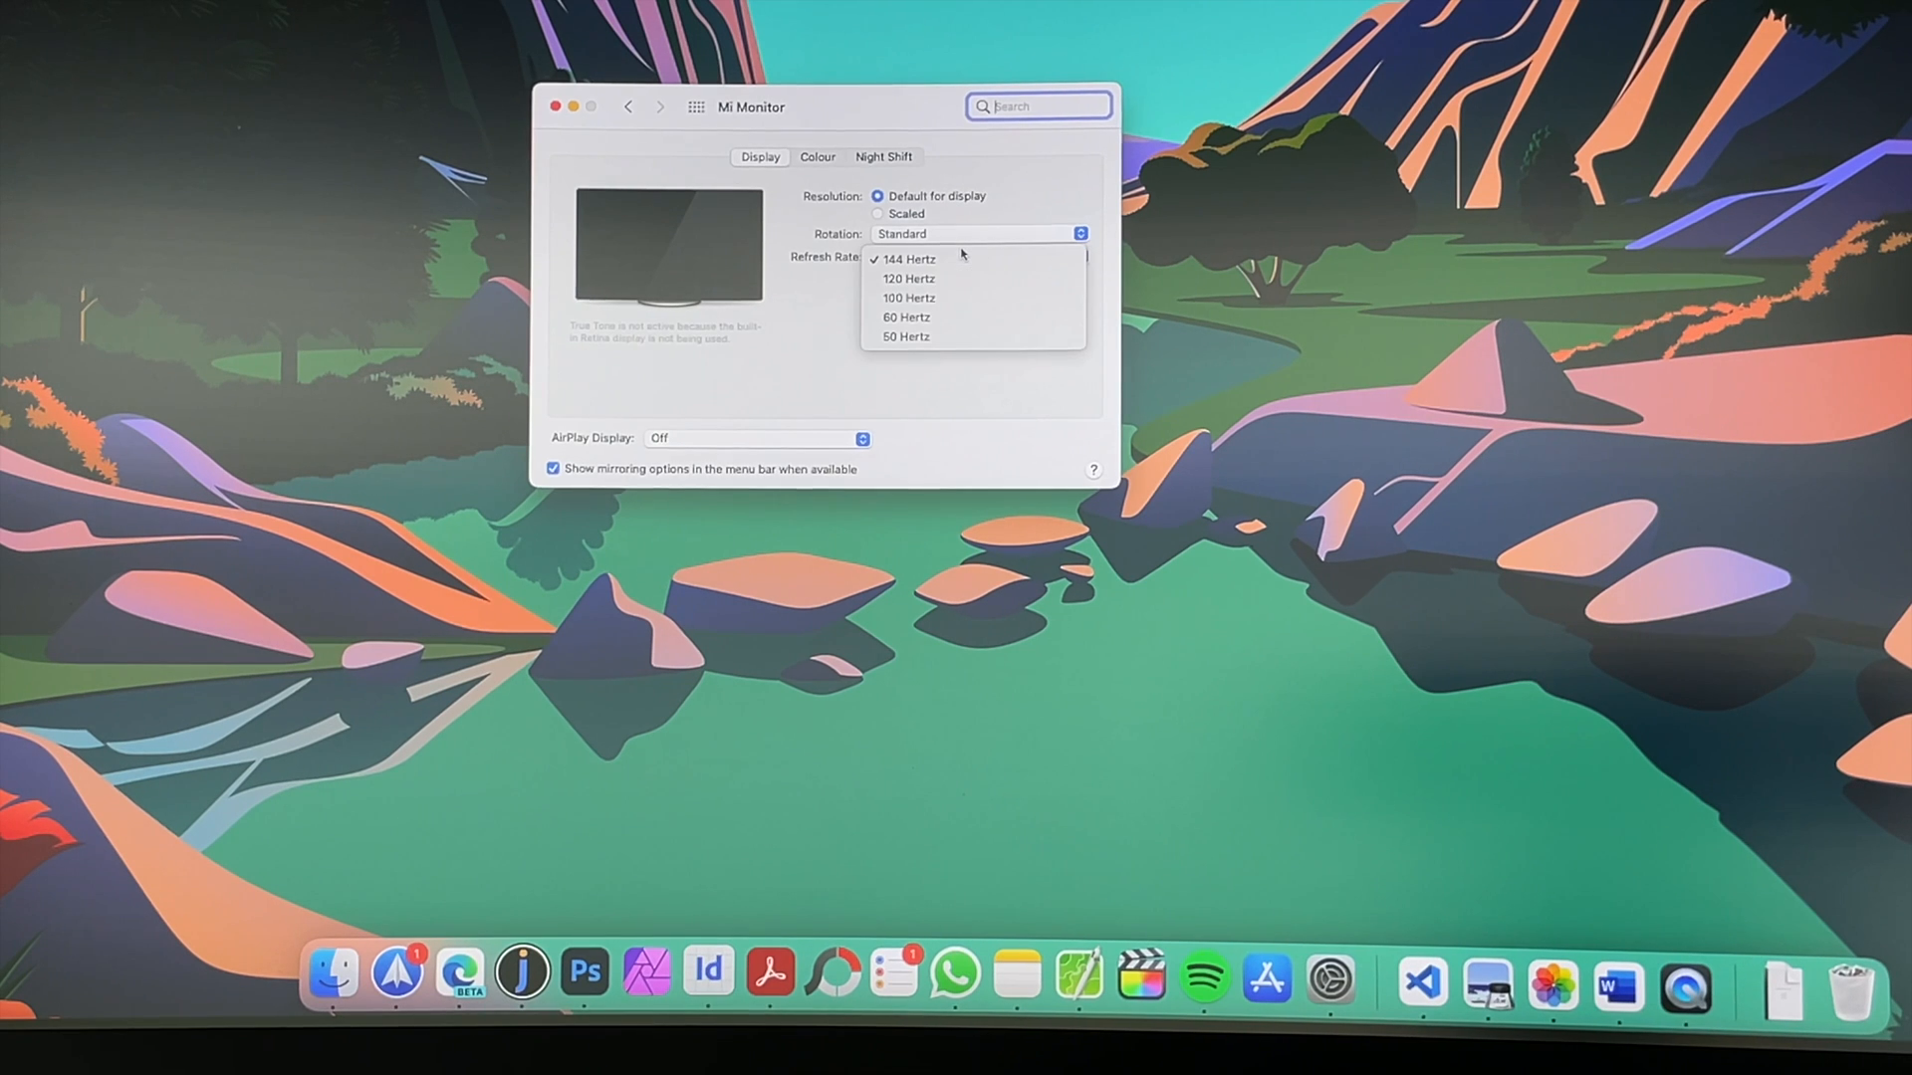
click(878, 213)
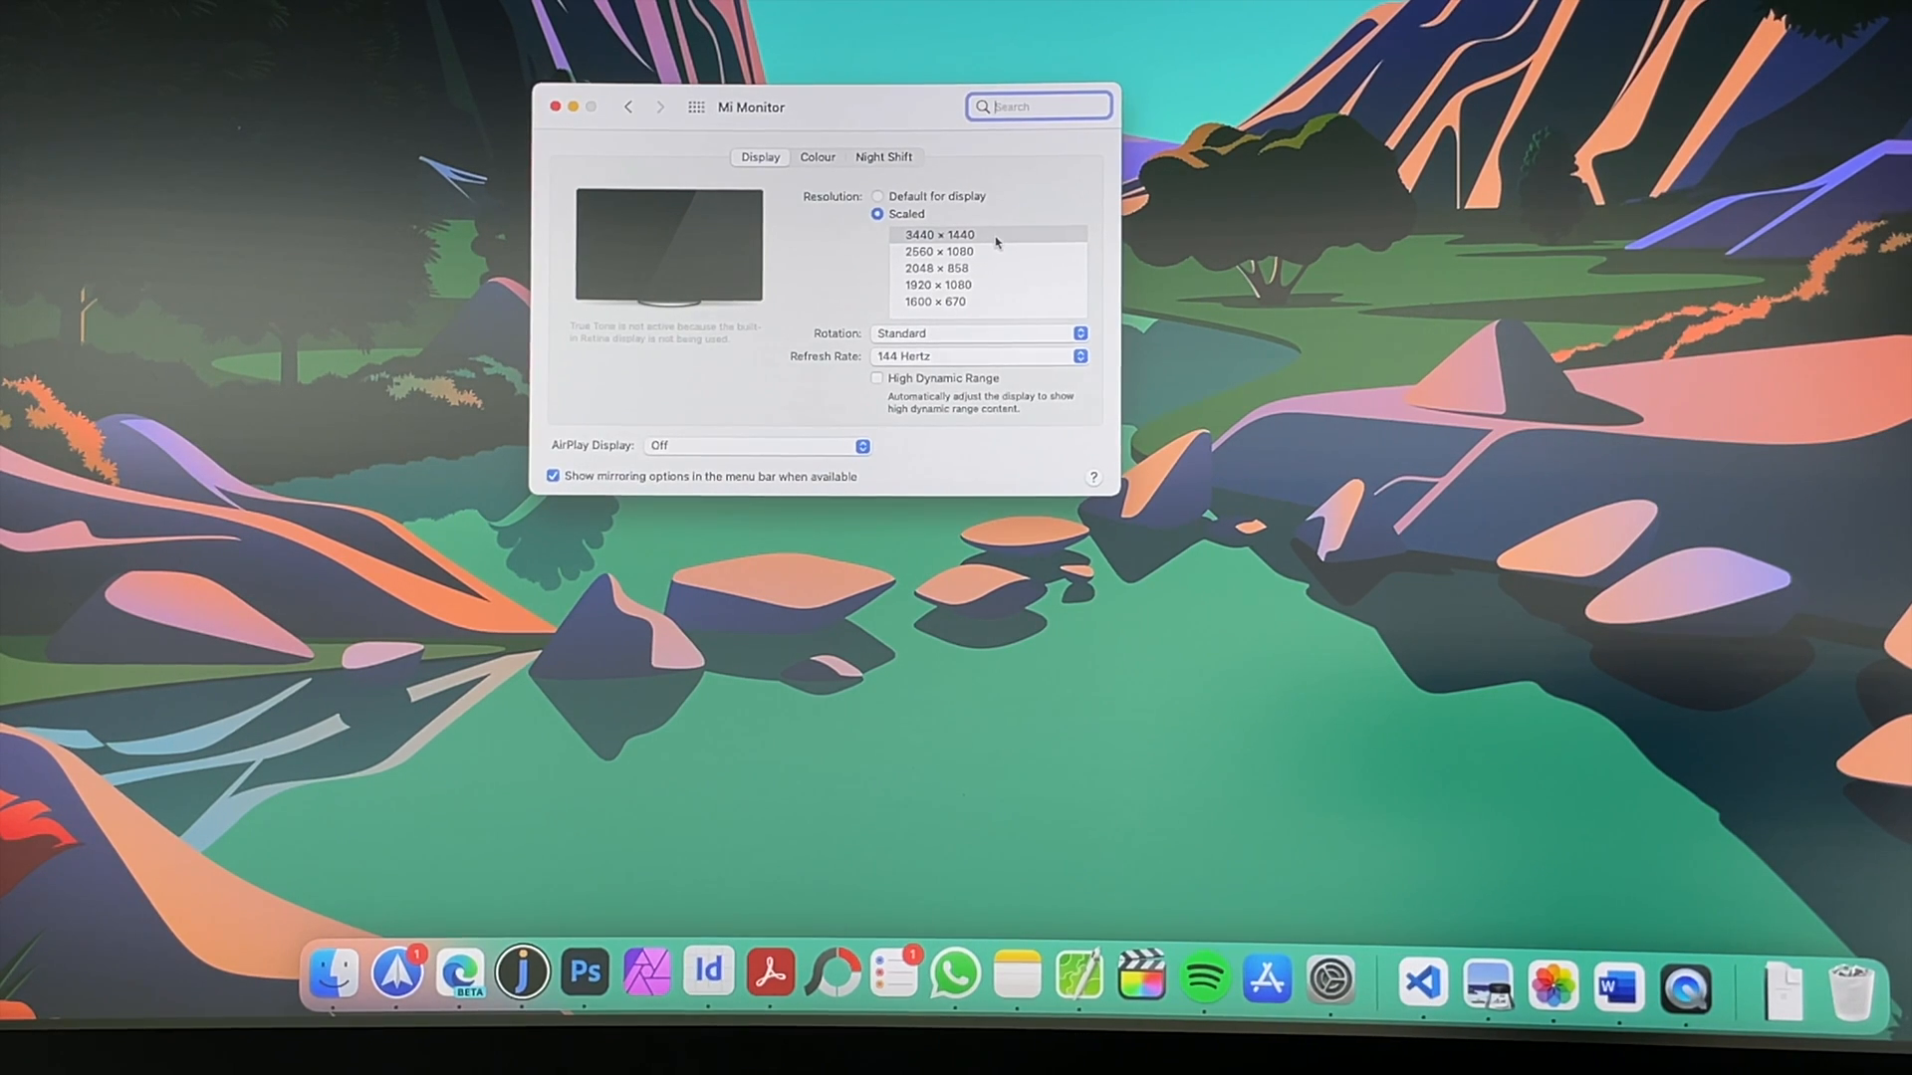
mouse_move(1058, 359)
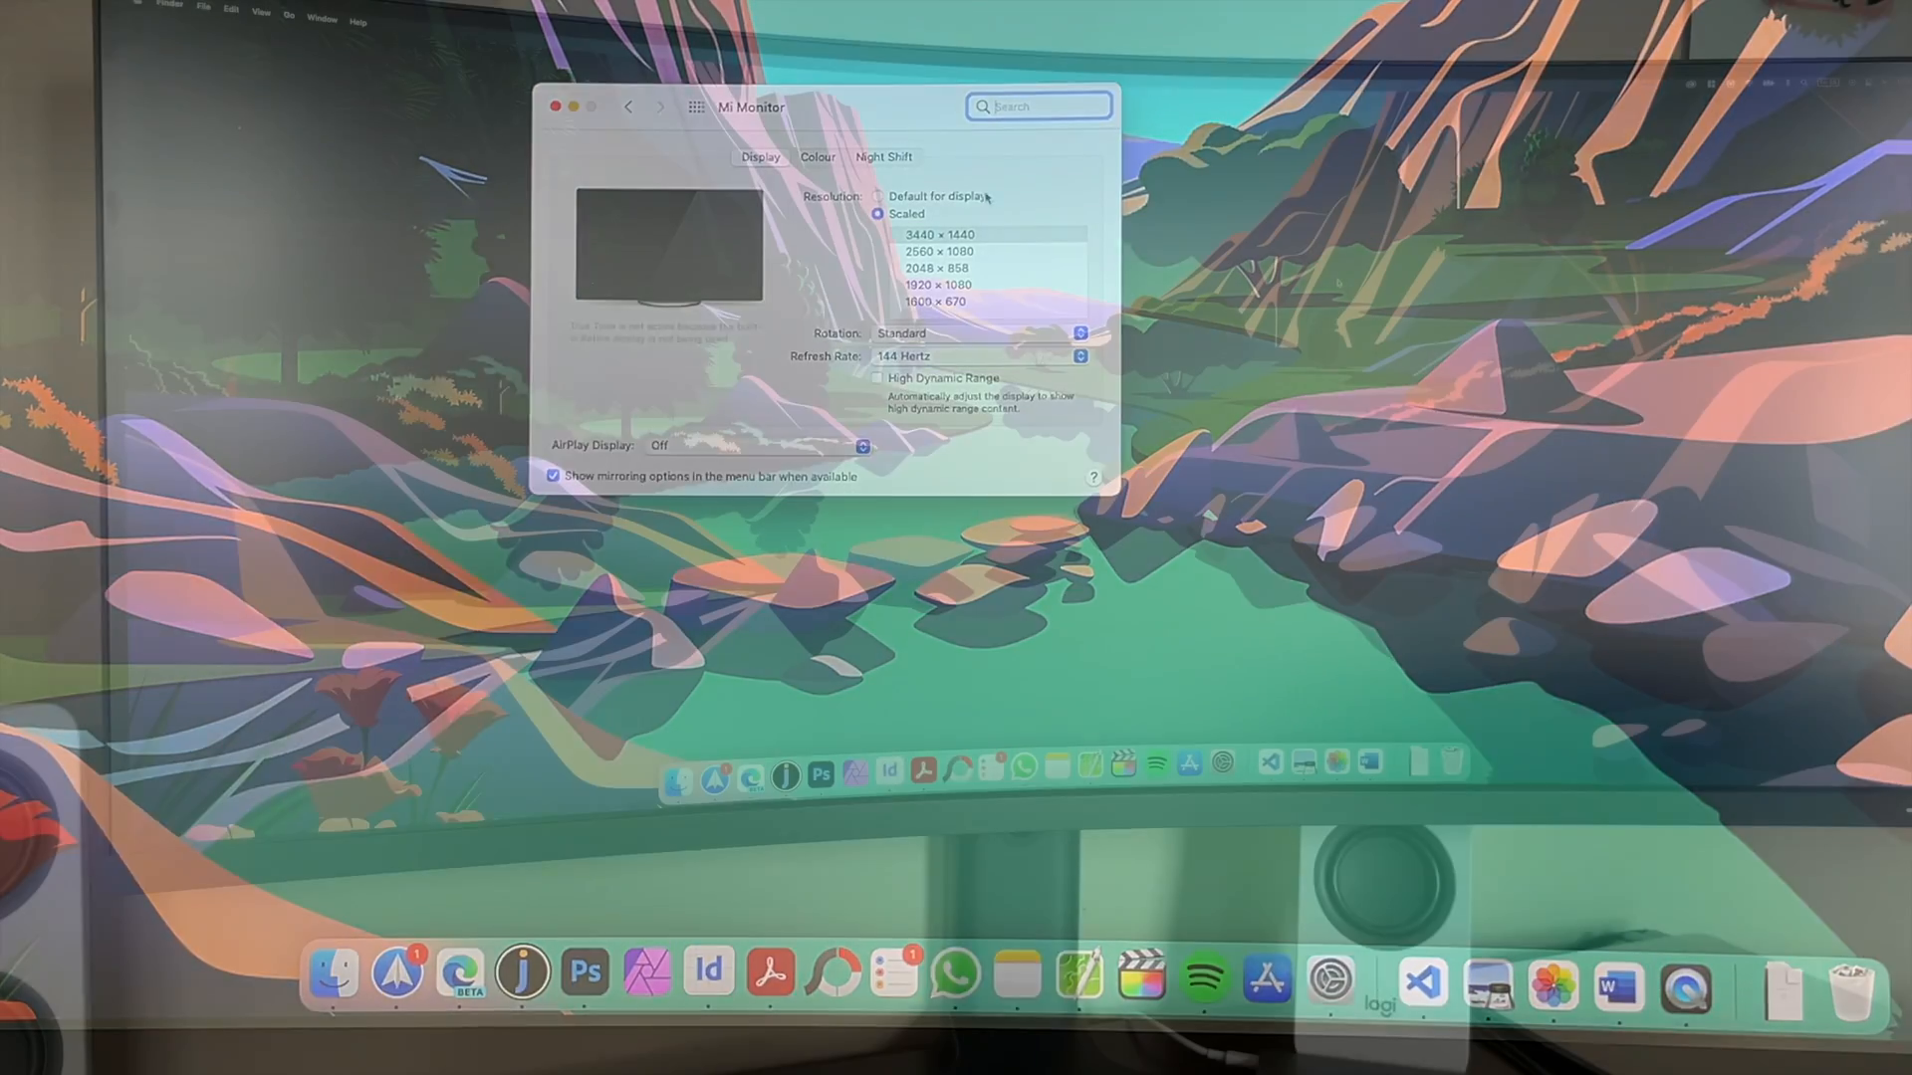
click(556, 106)
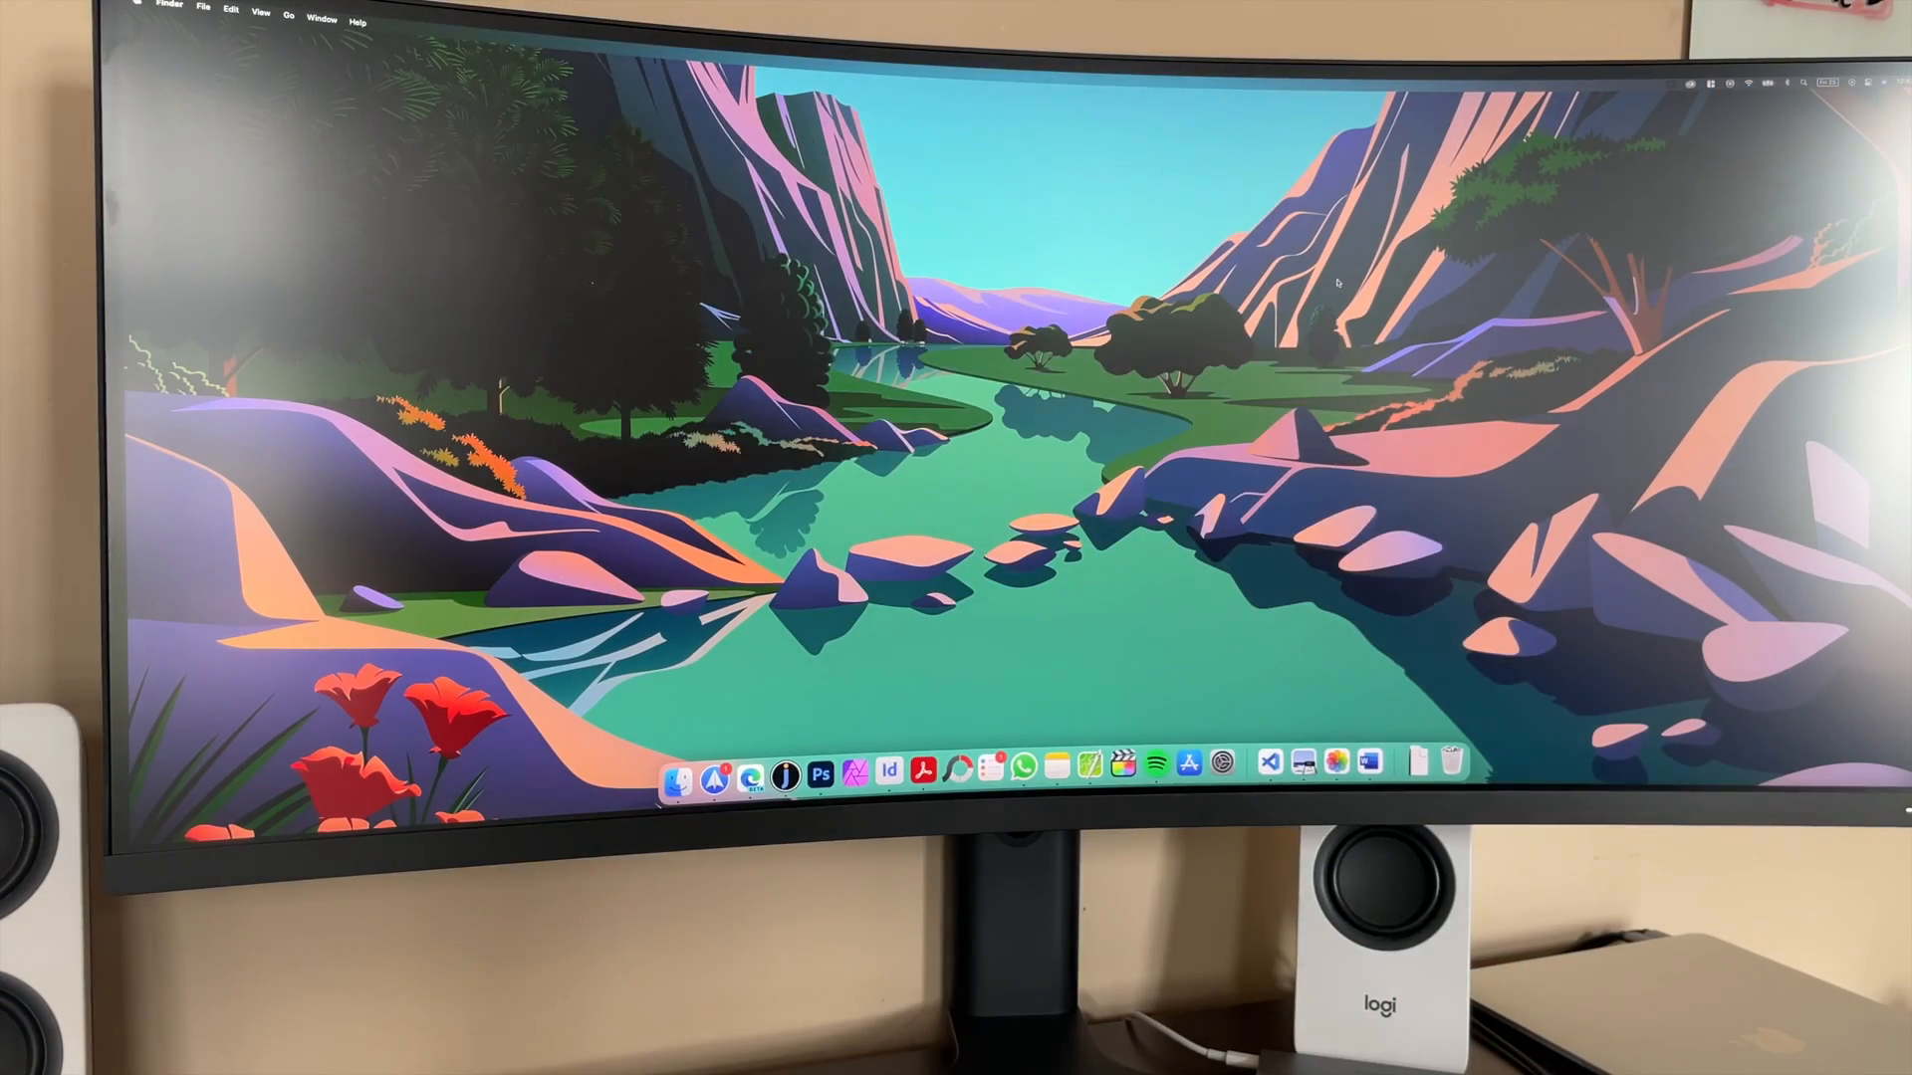
text(spotify)
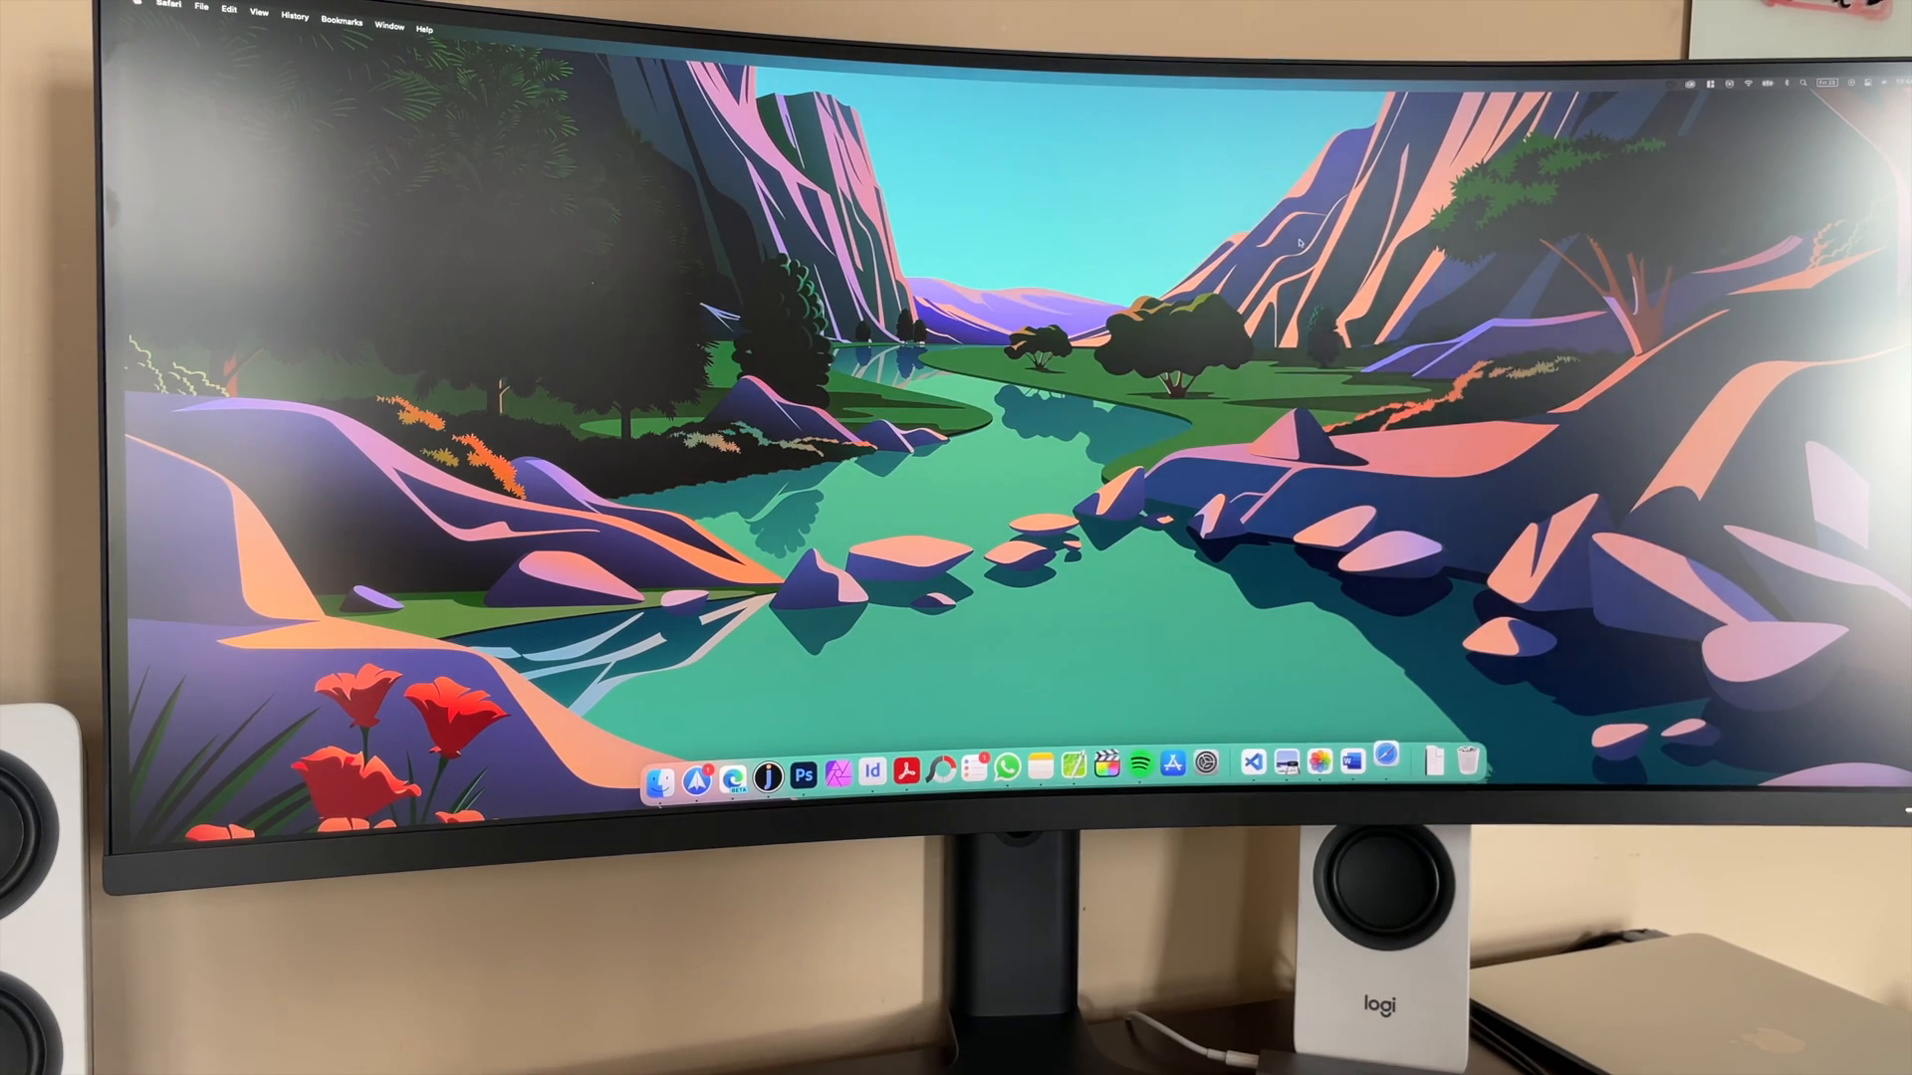
click(733, 777)
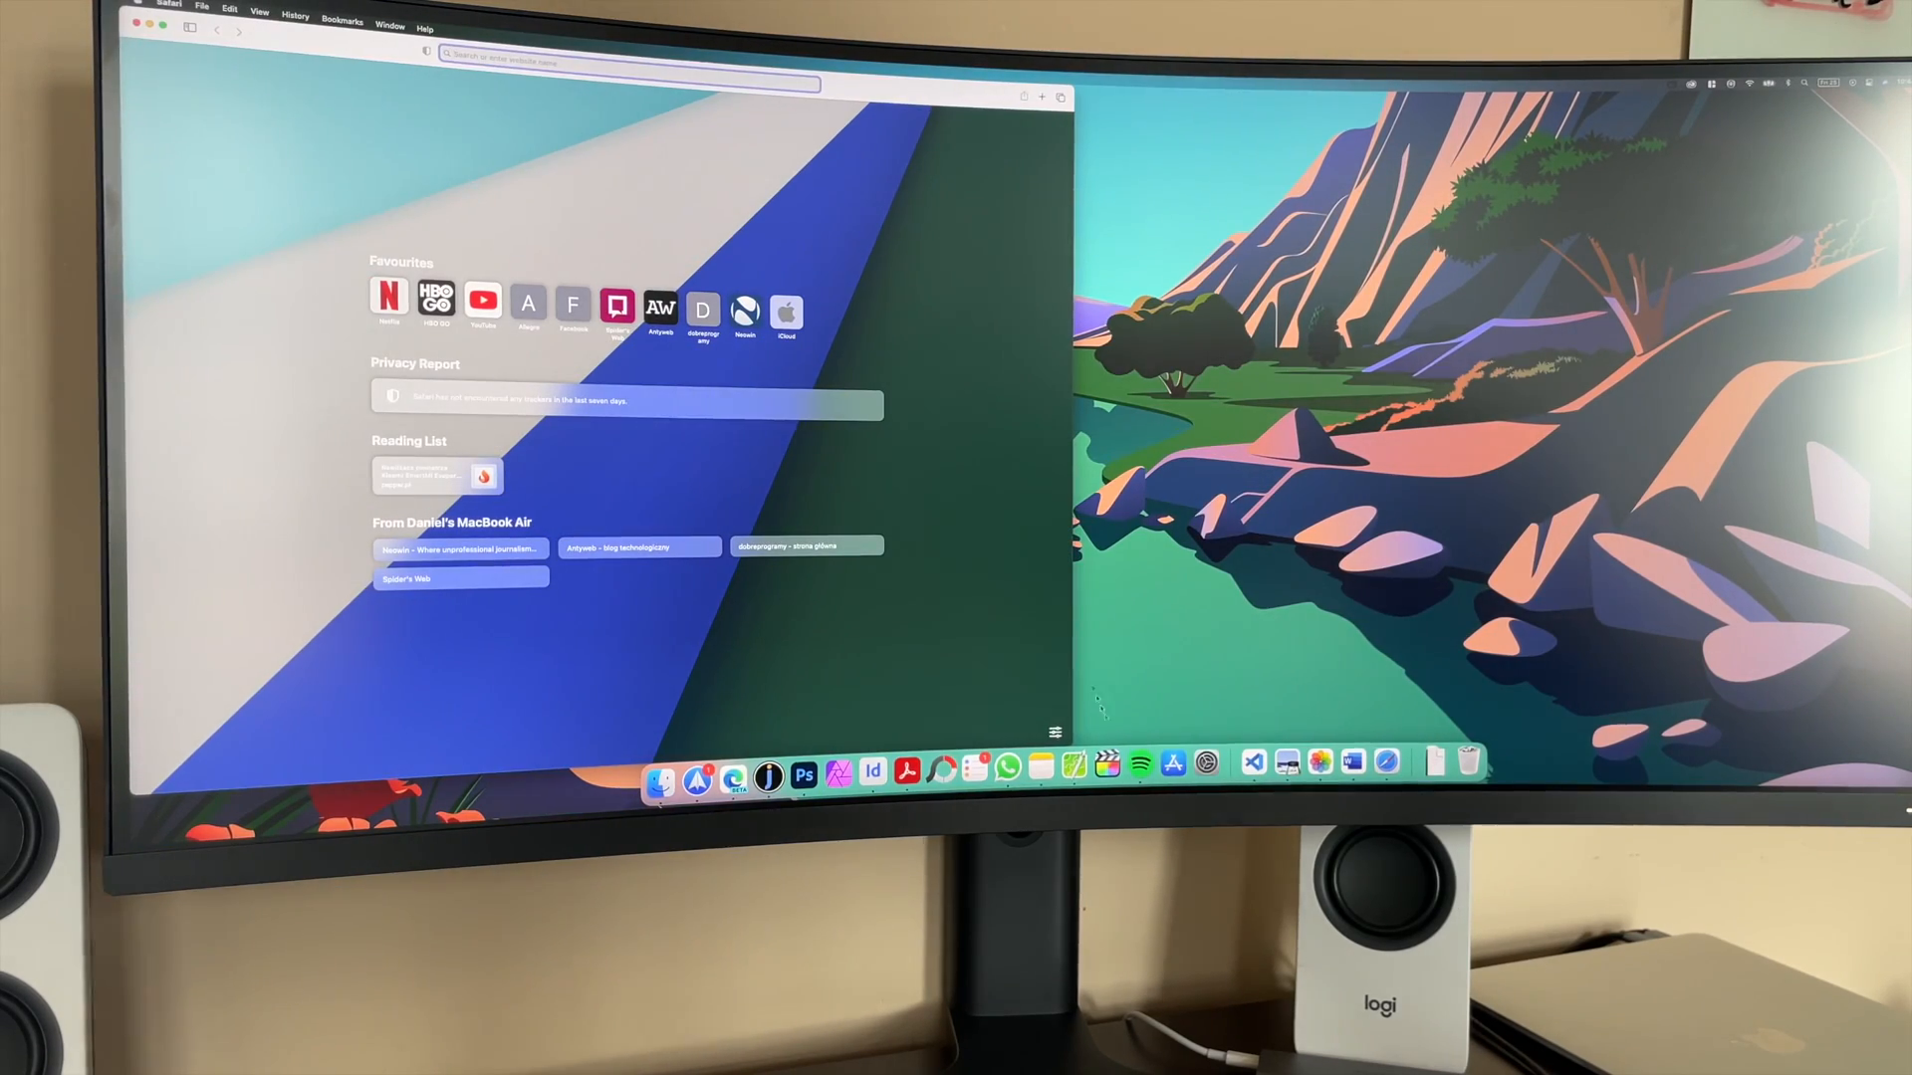
click(1137, 765)
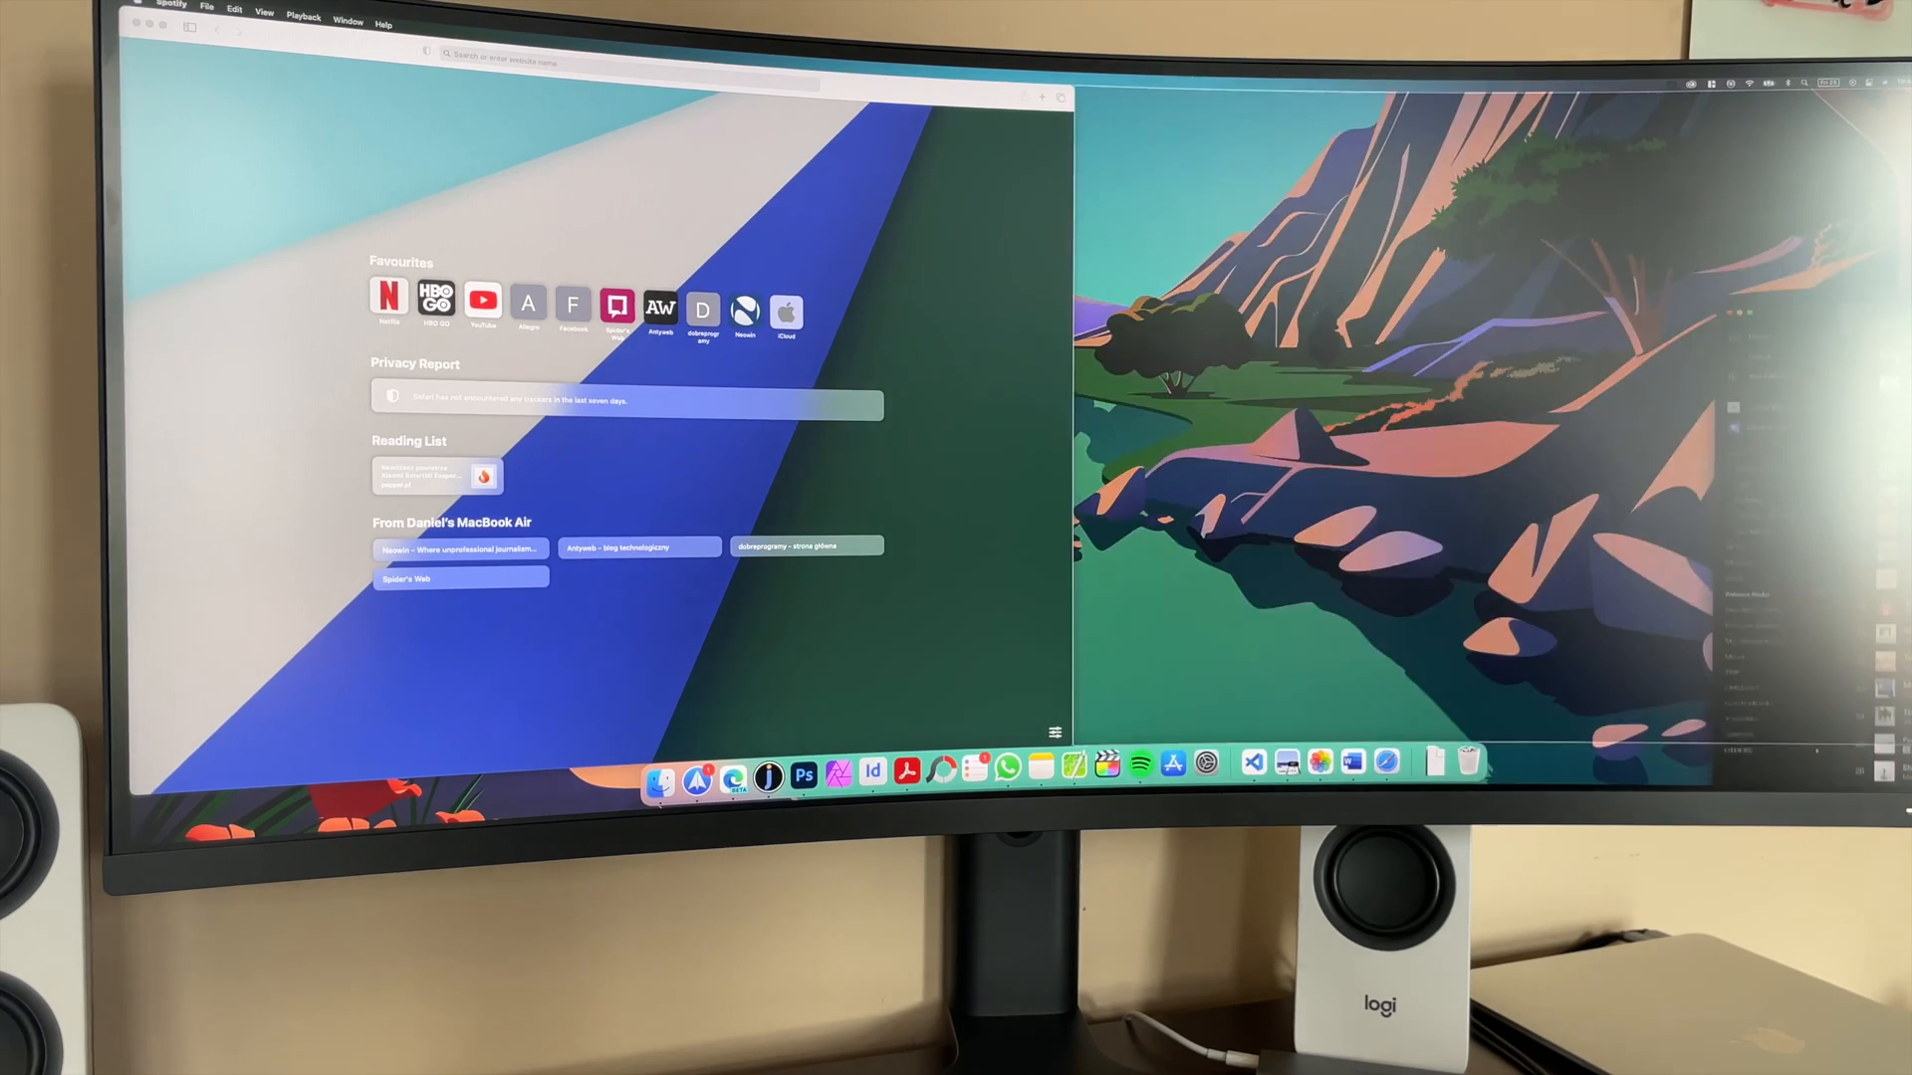
click(1137, 764)
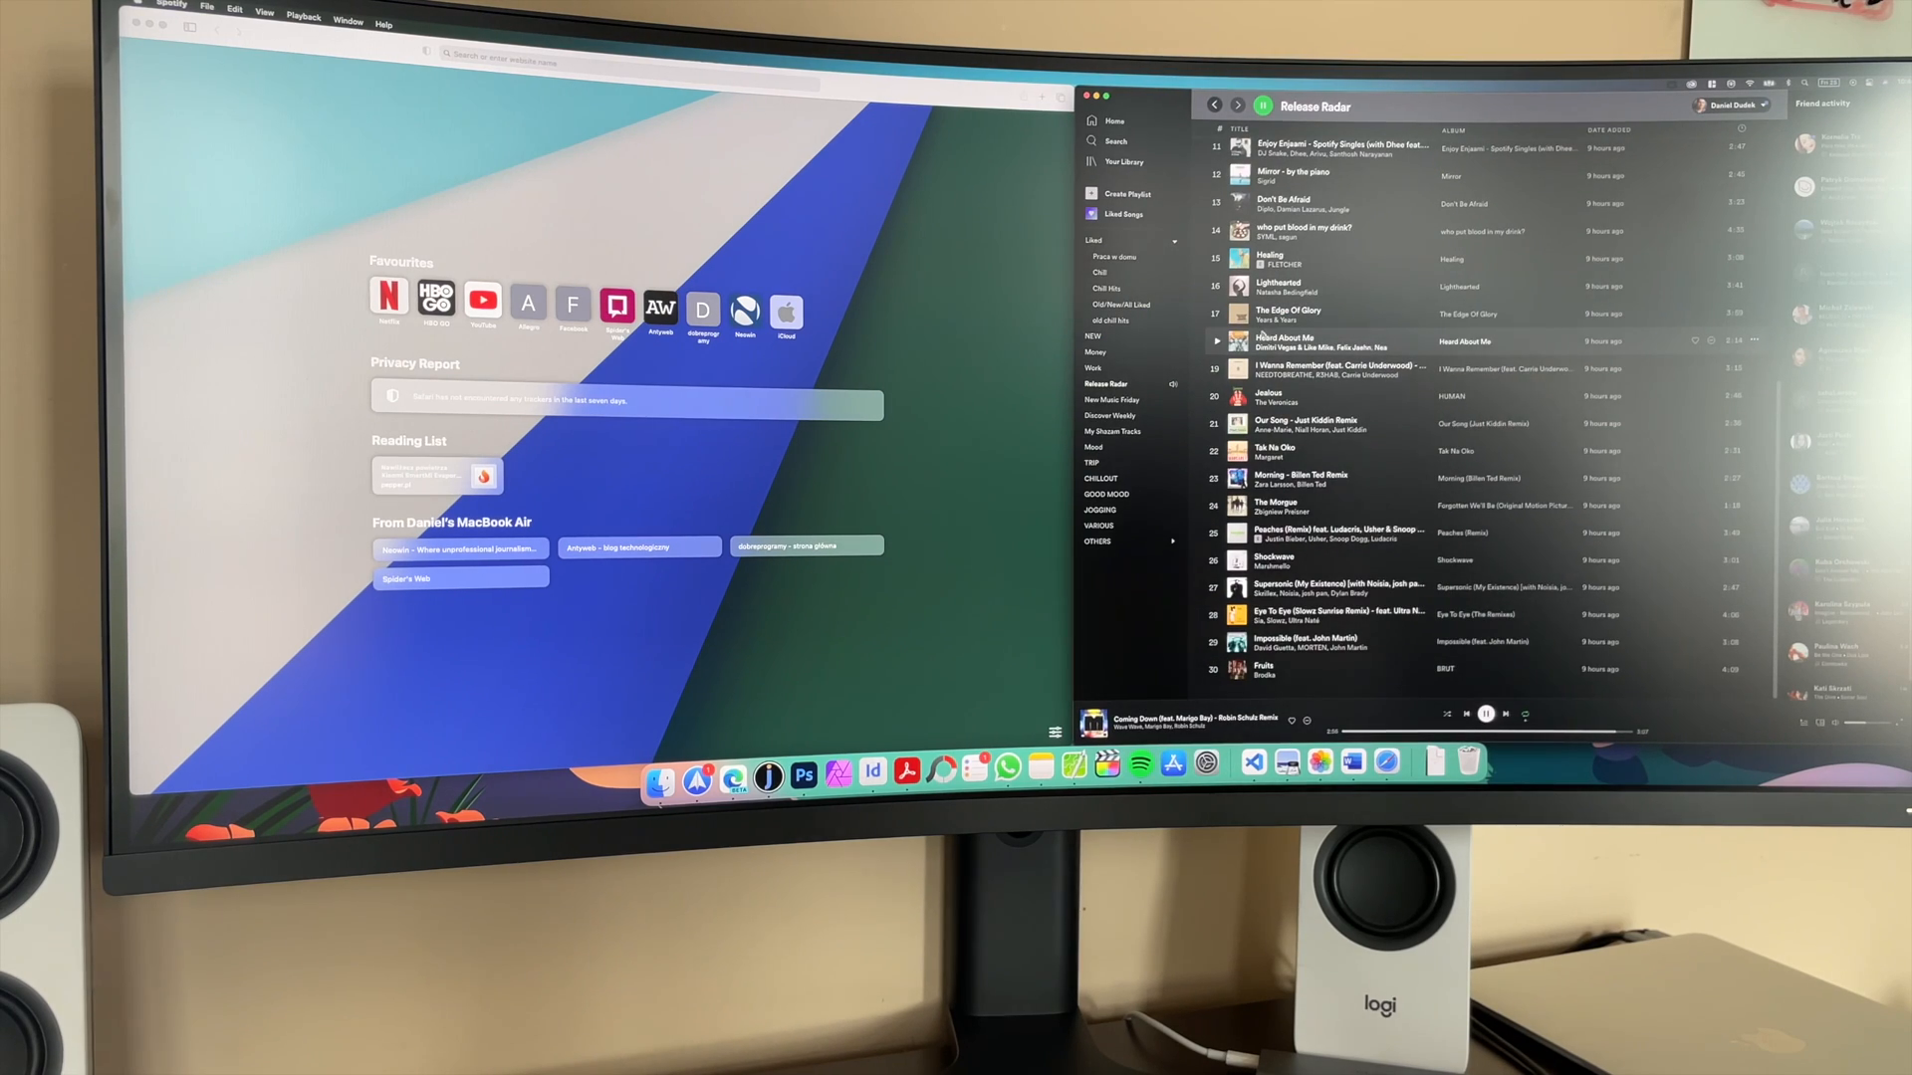
mouse_move(1006, 141)
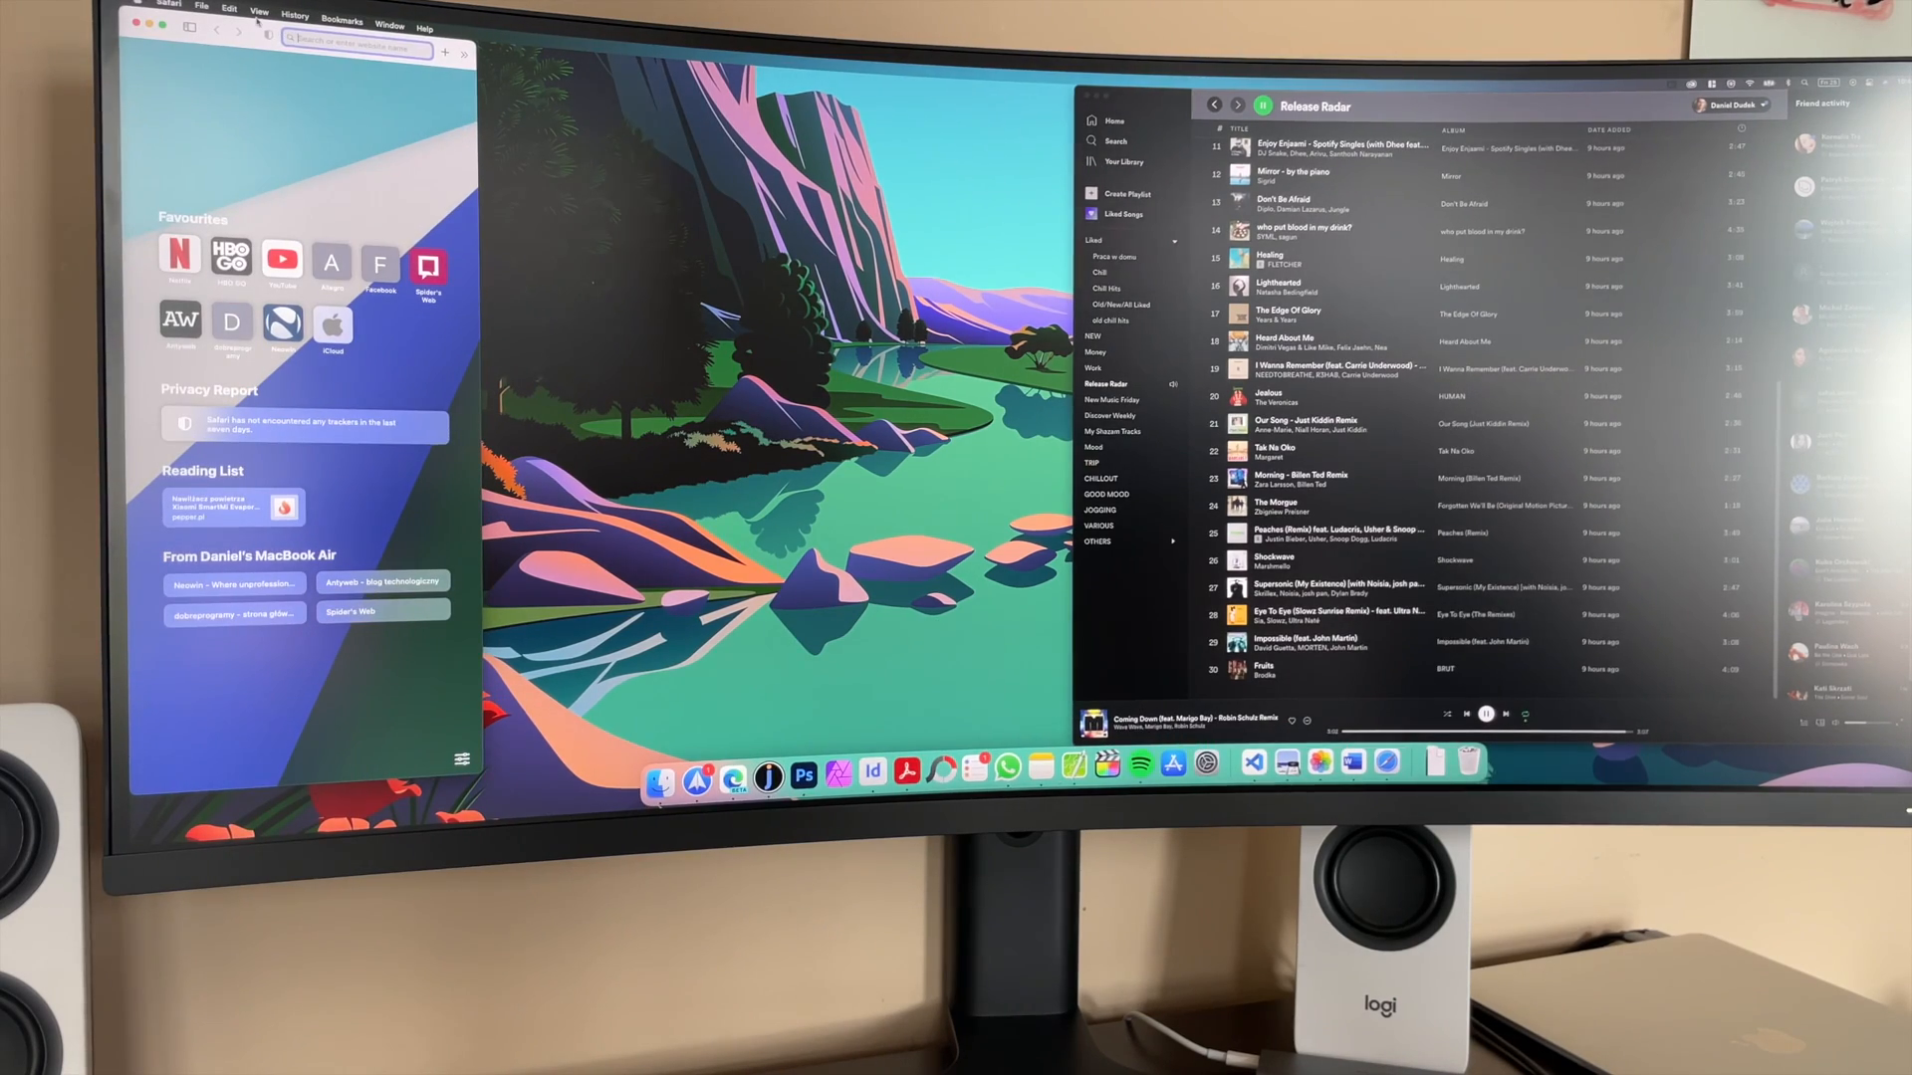
click(126, 26)
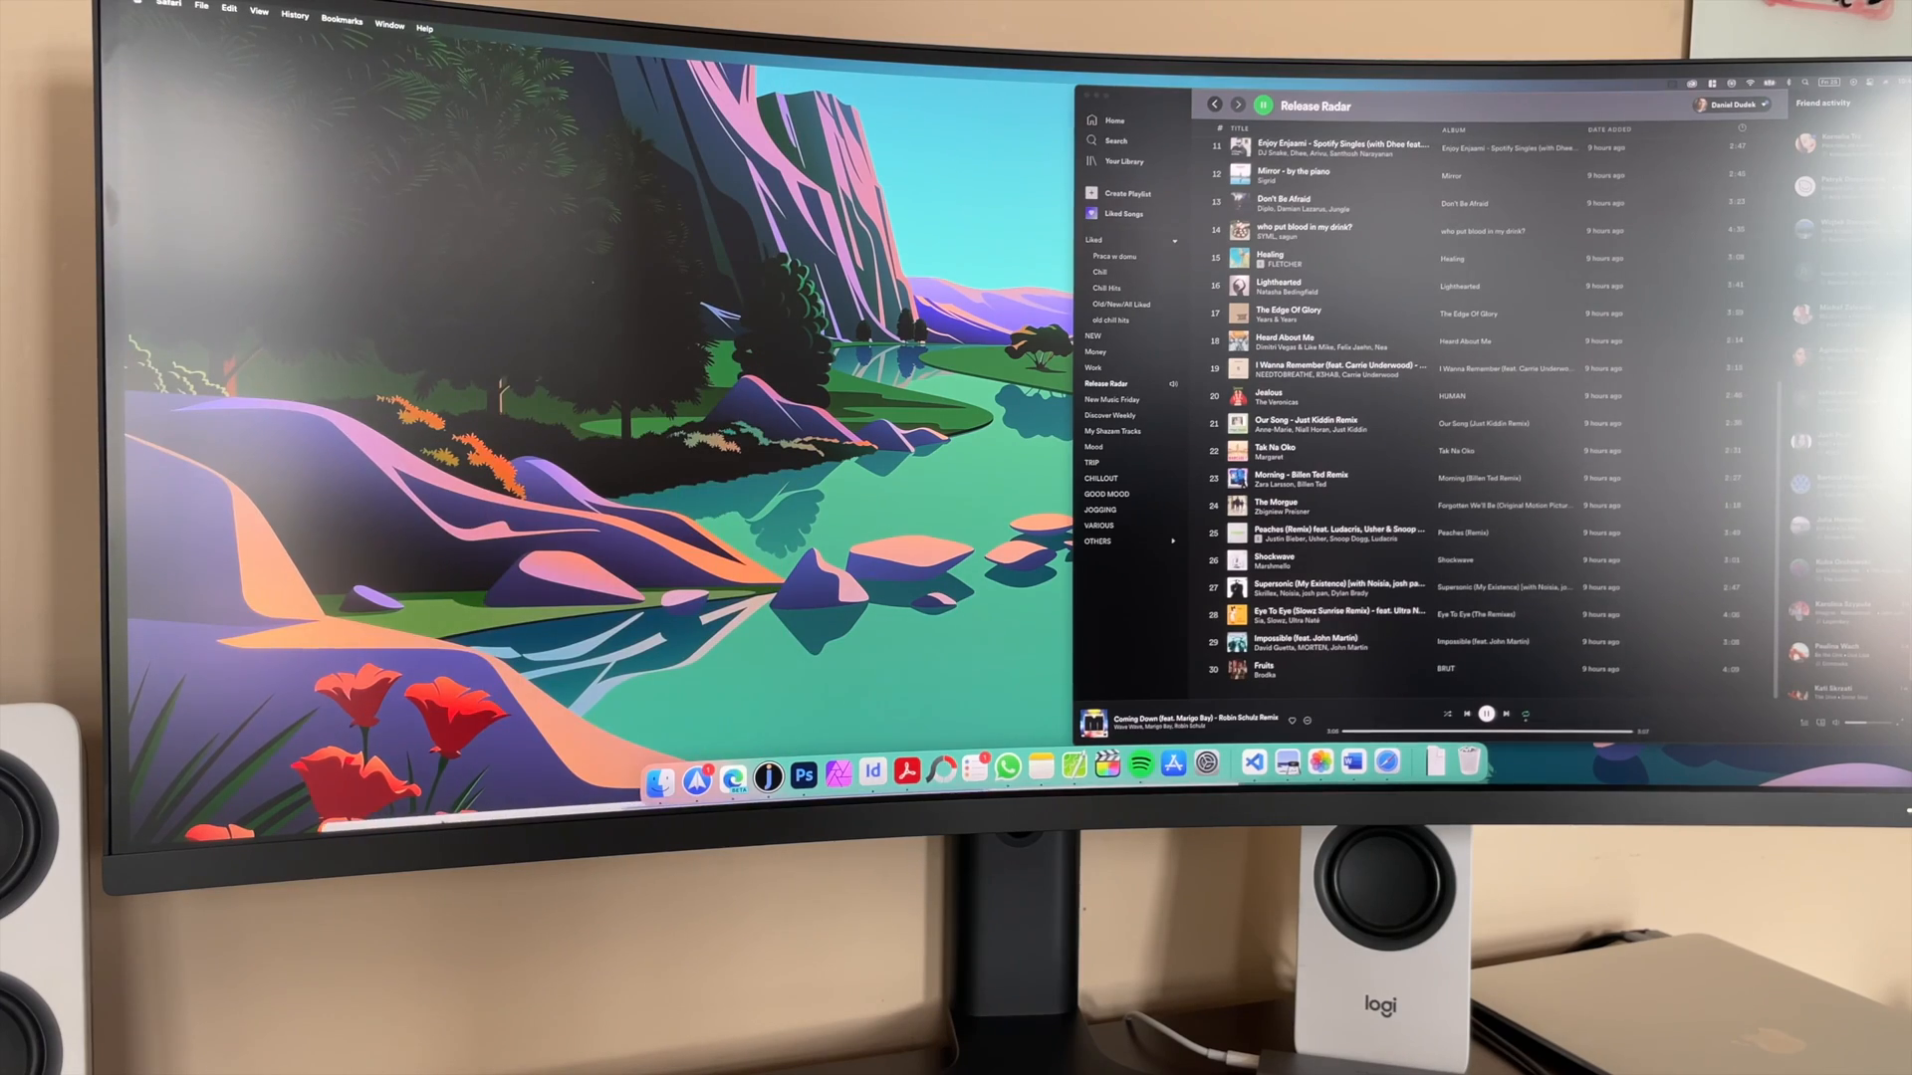
click(659, 776)
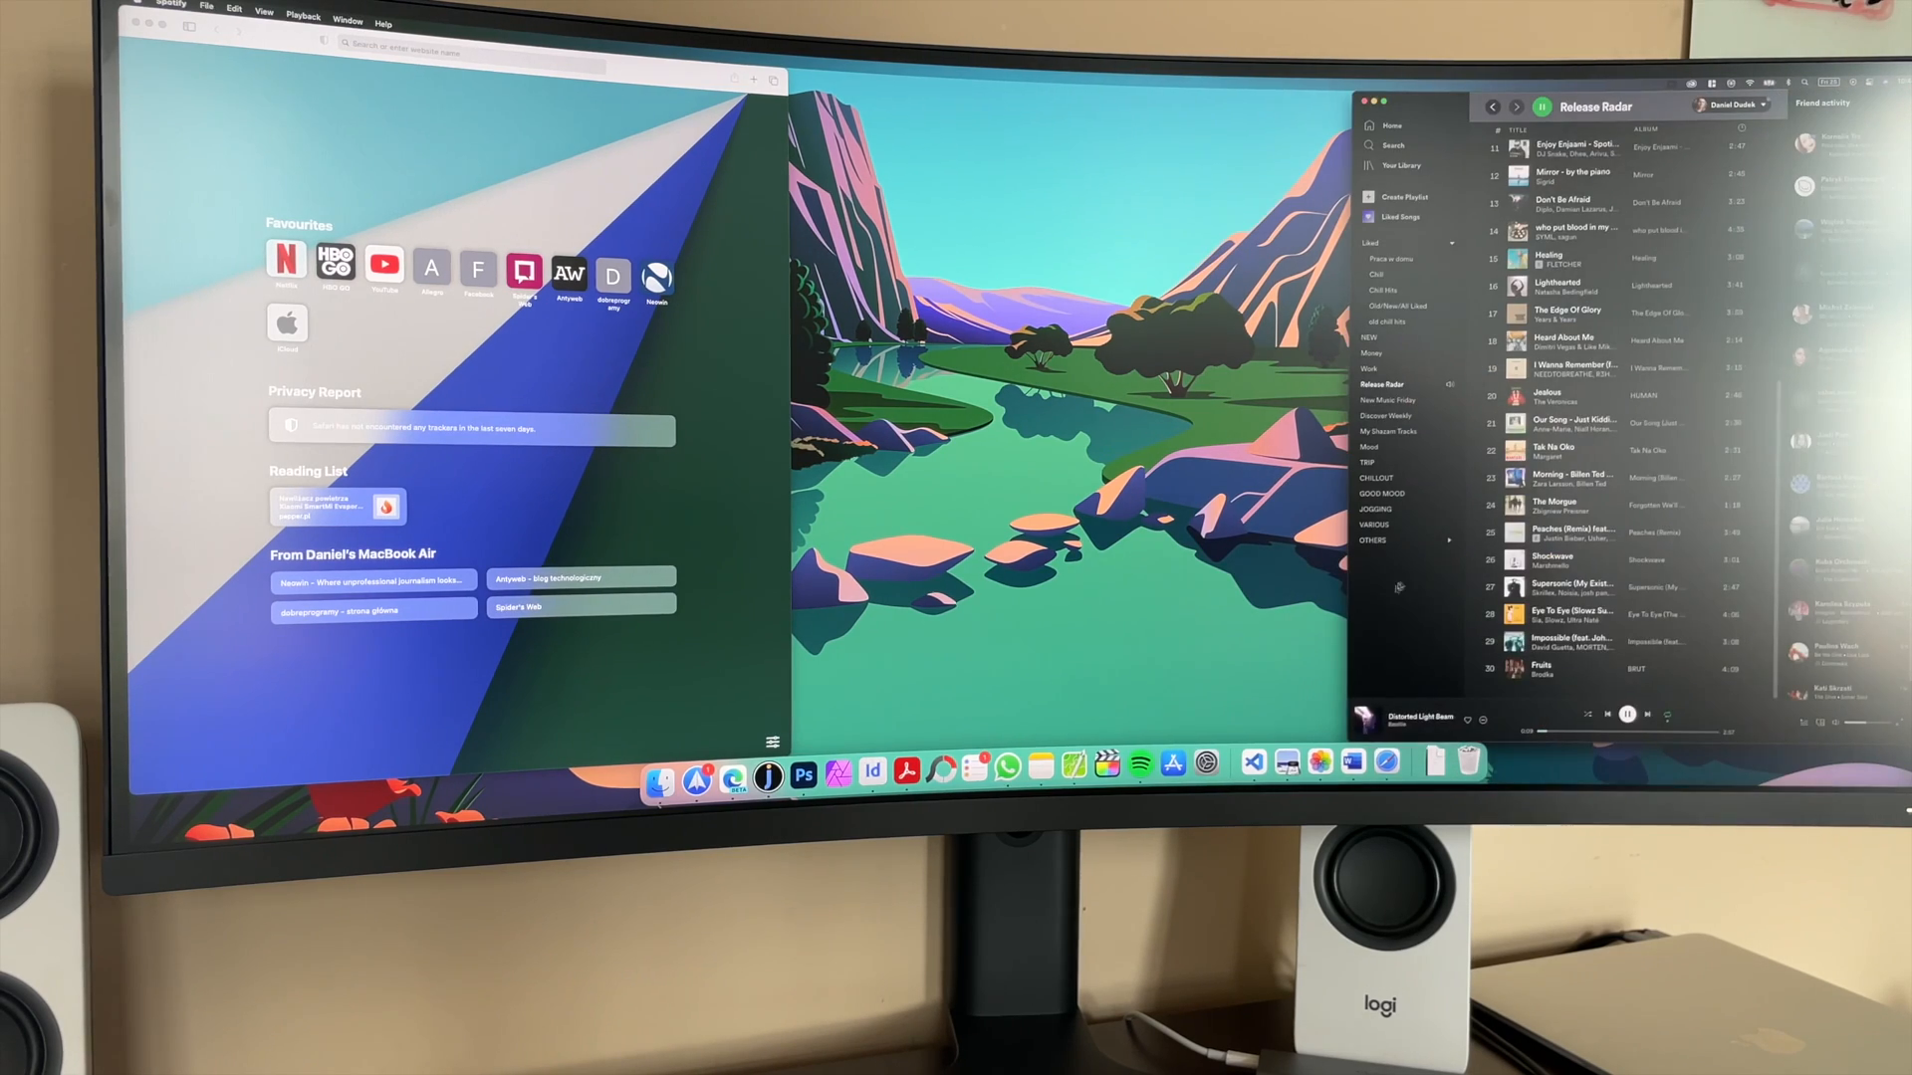
click(1350, 762)
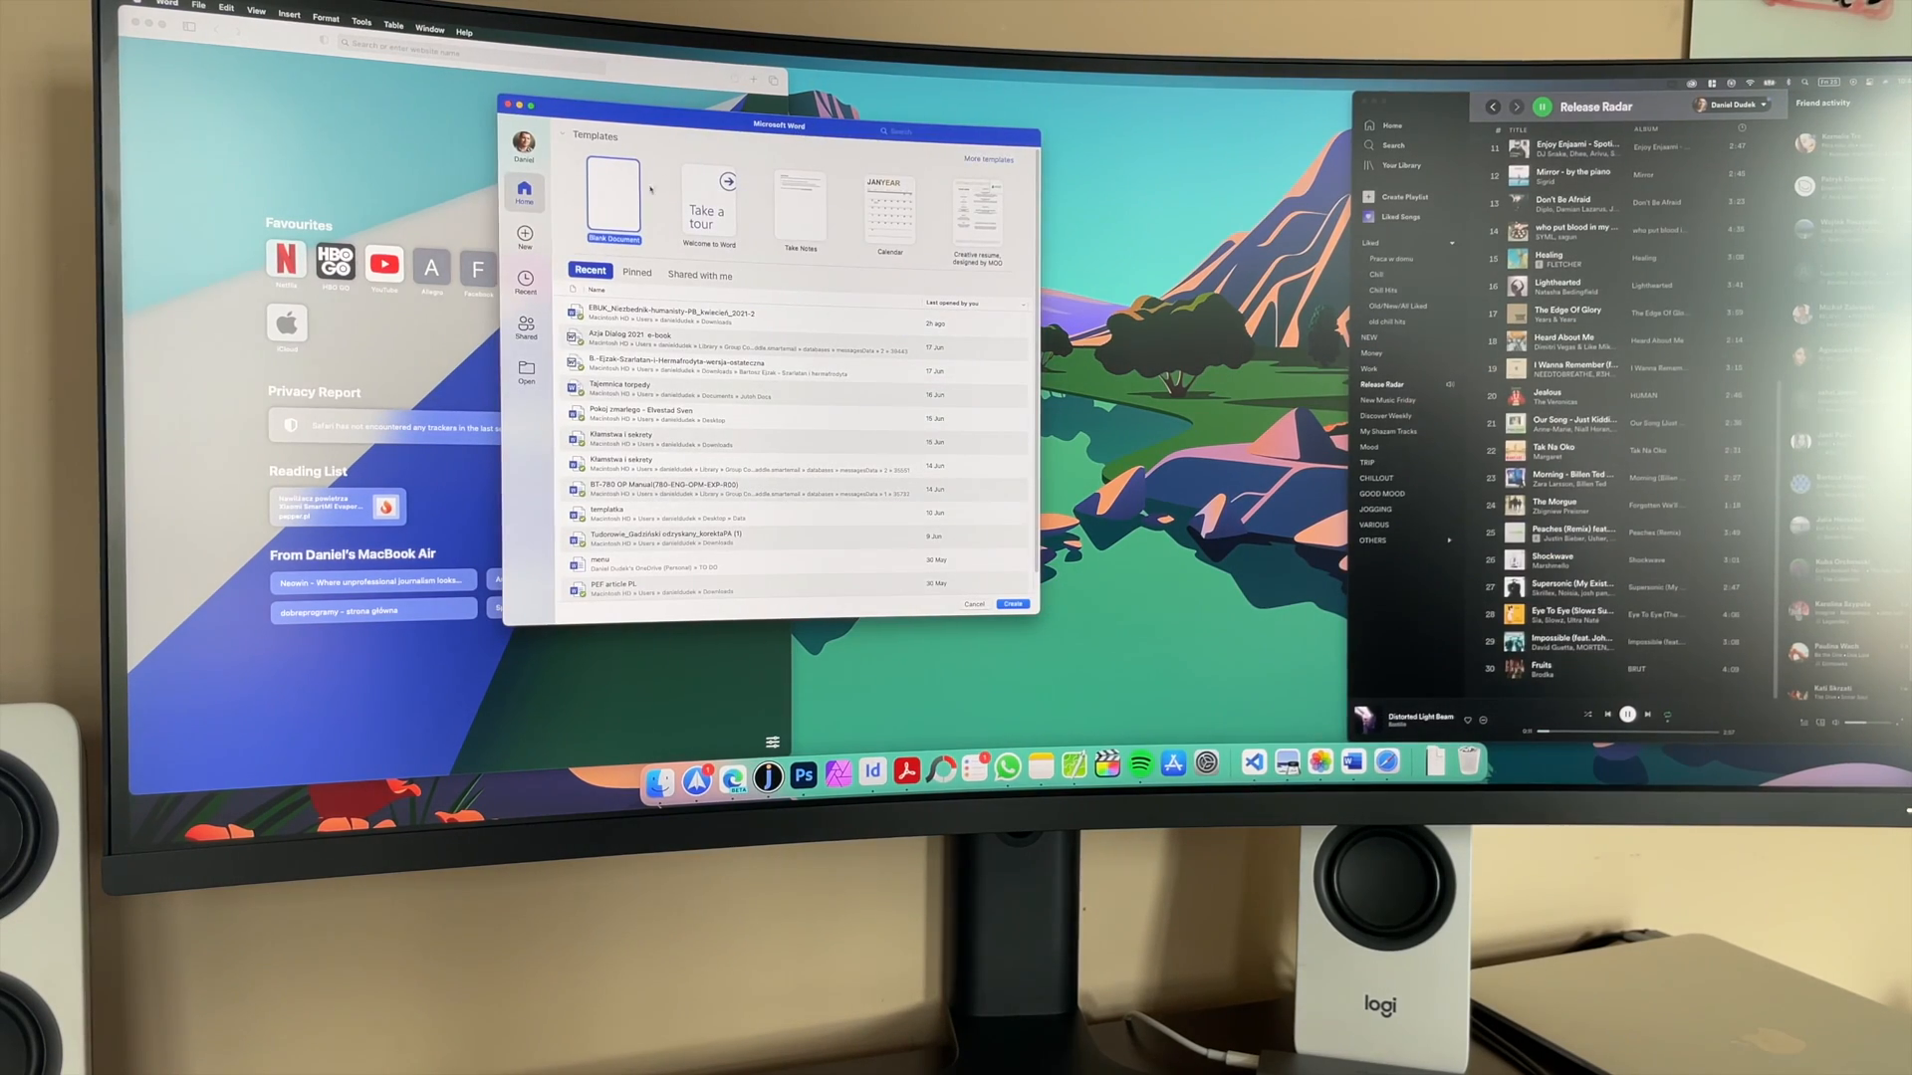
click(1011, 604)
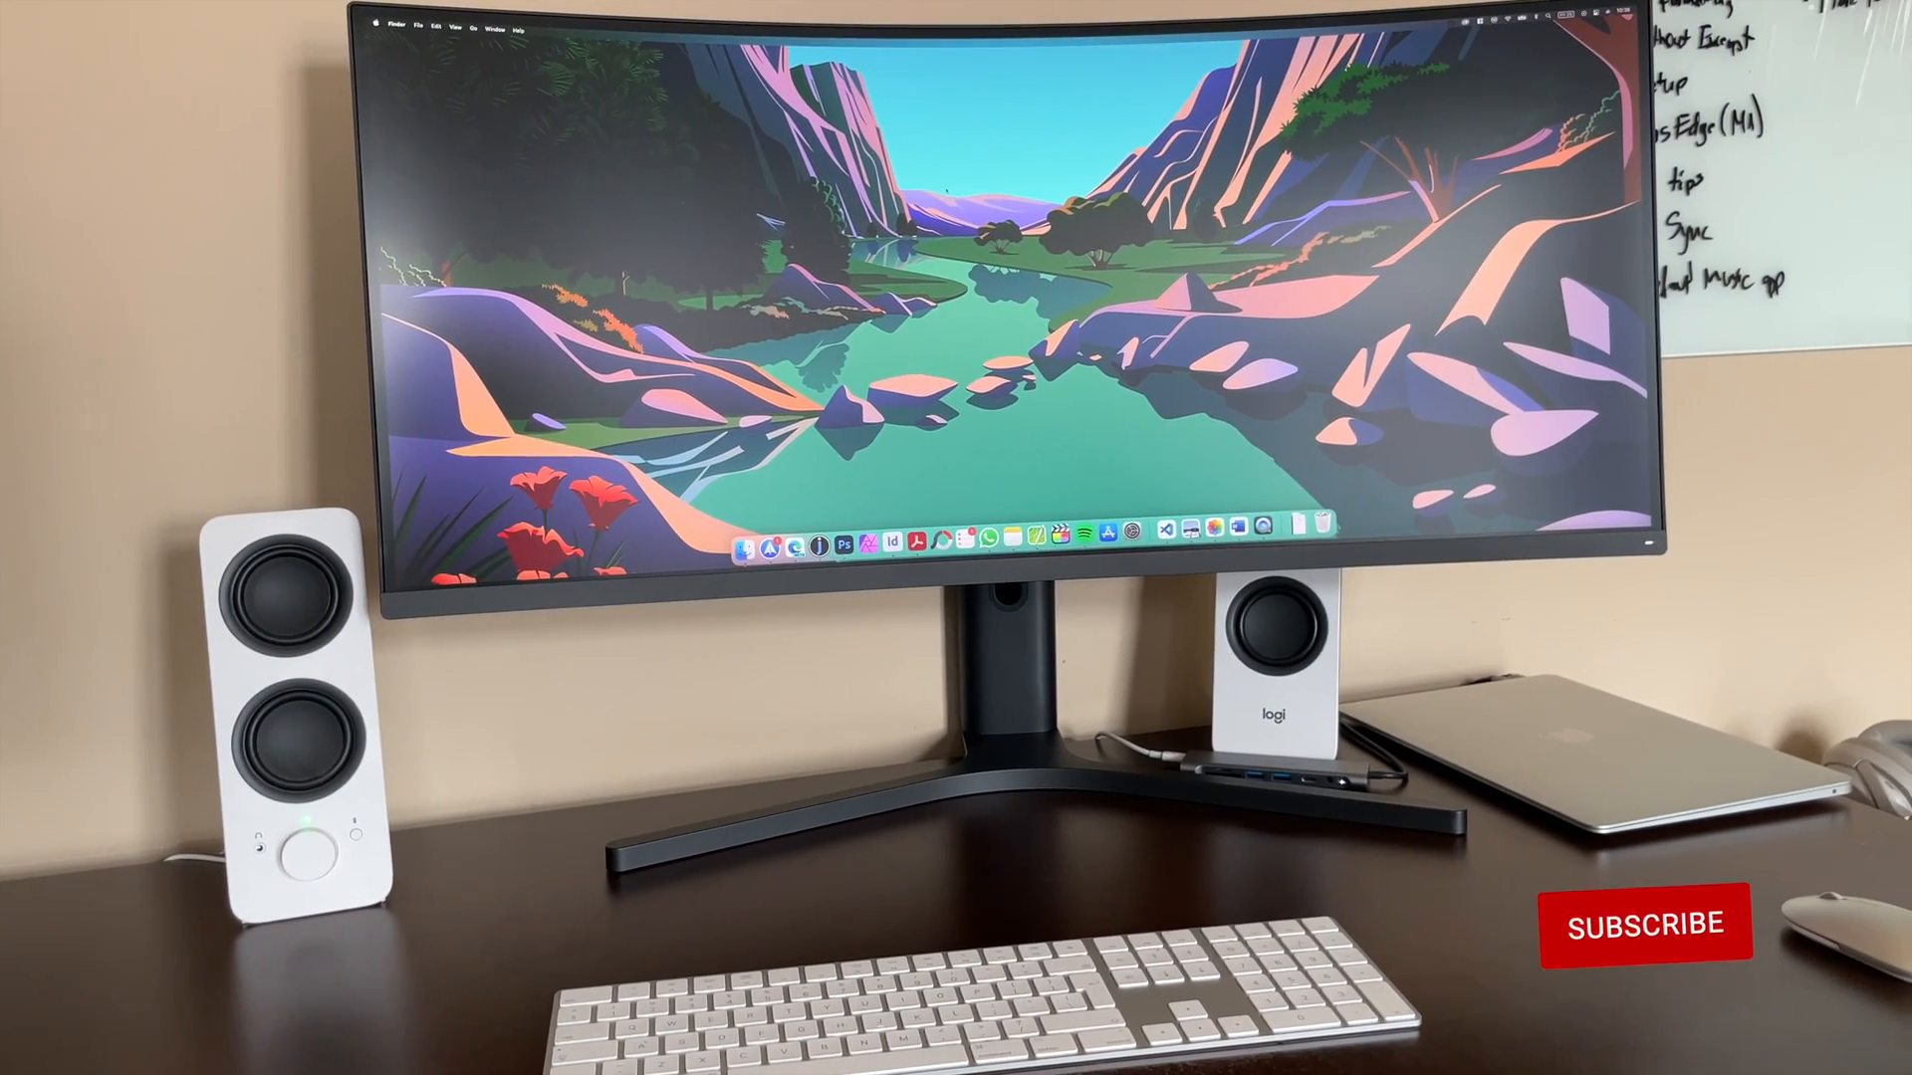
click(1646, 923)
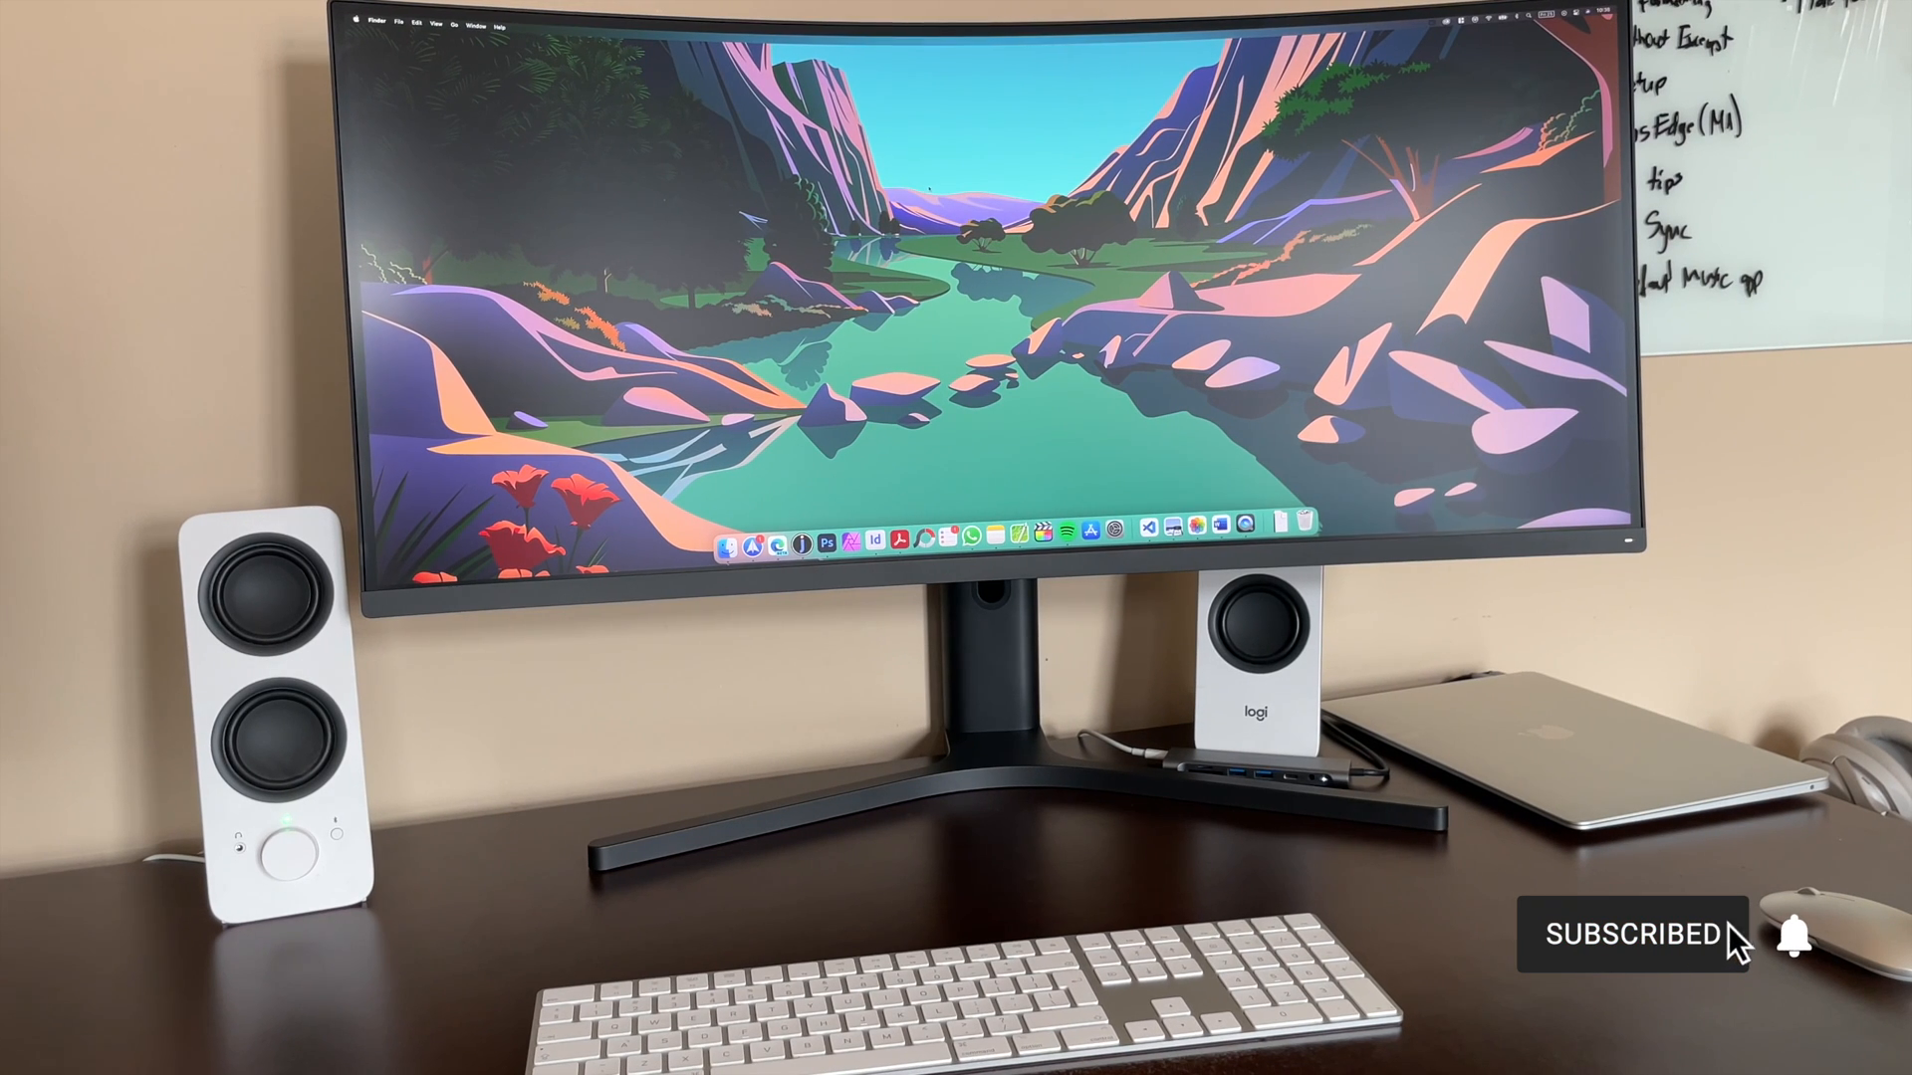